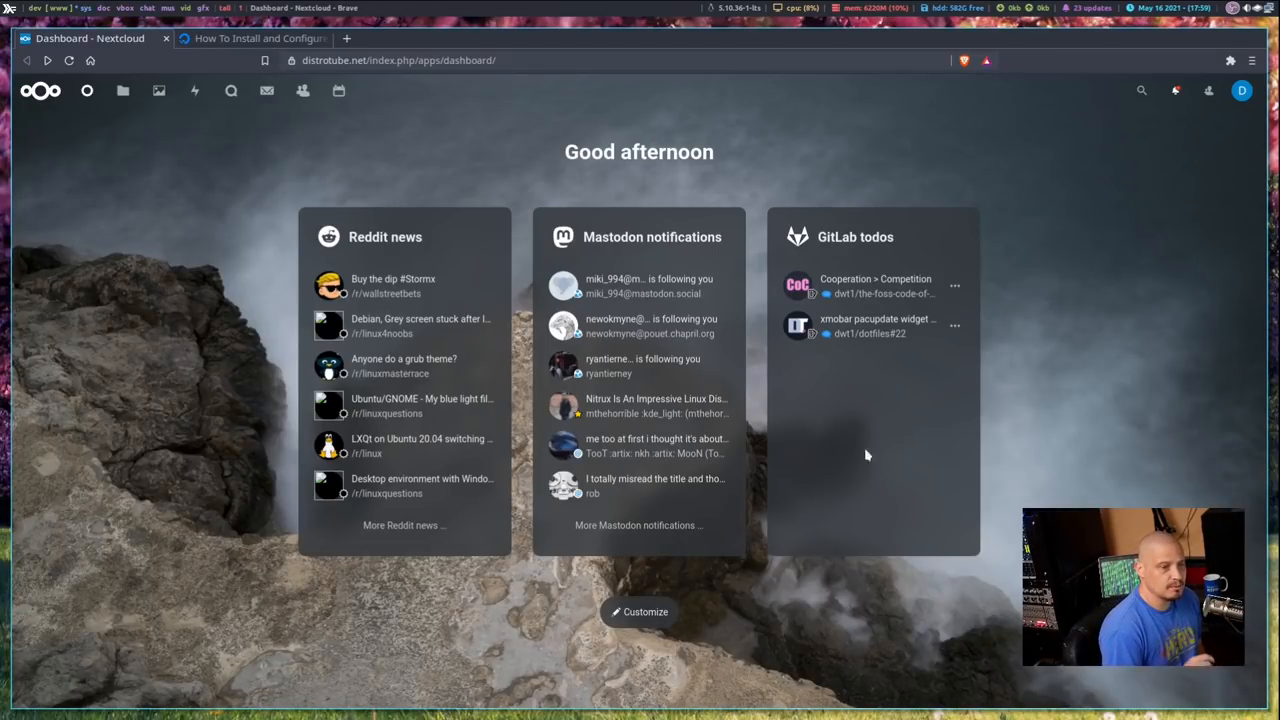
{"action": "mouse_move", "coordinate": [300, 654]}
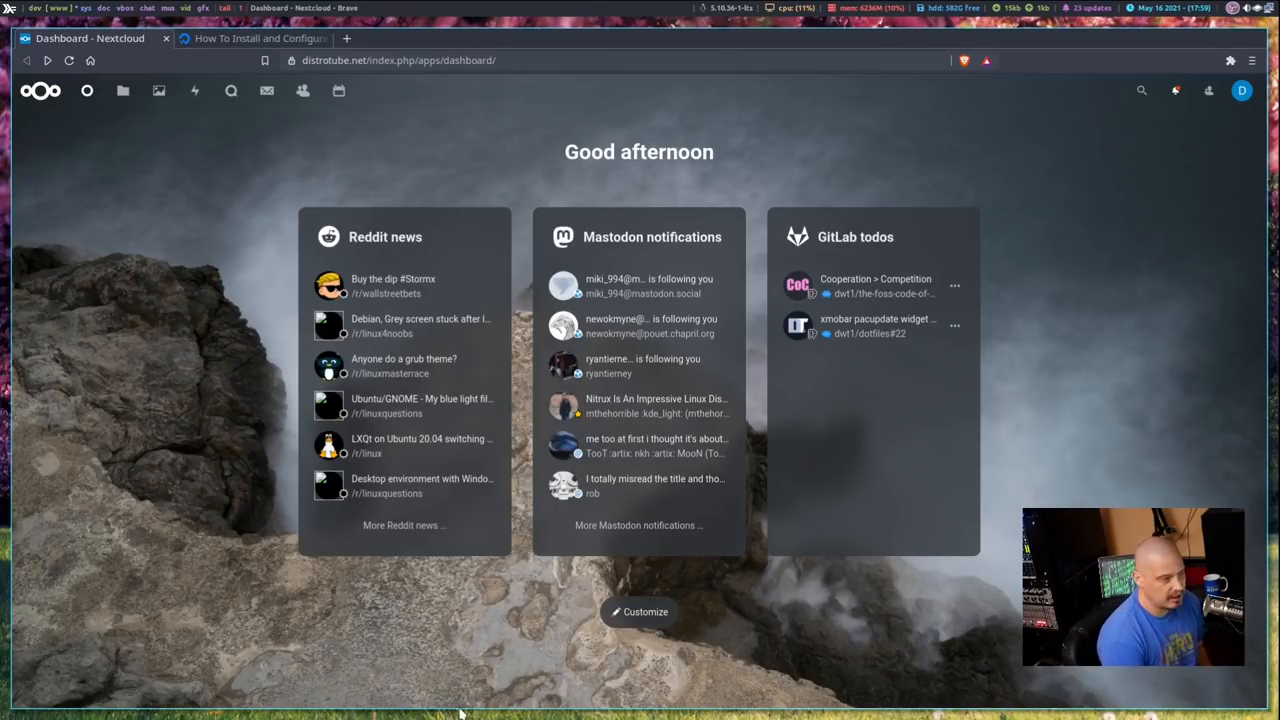
{"action": "mouse_move", "coordinate": [420, 285]}
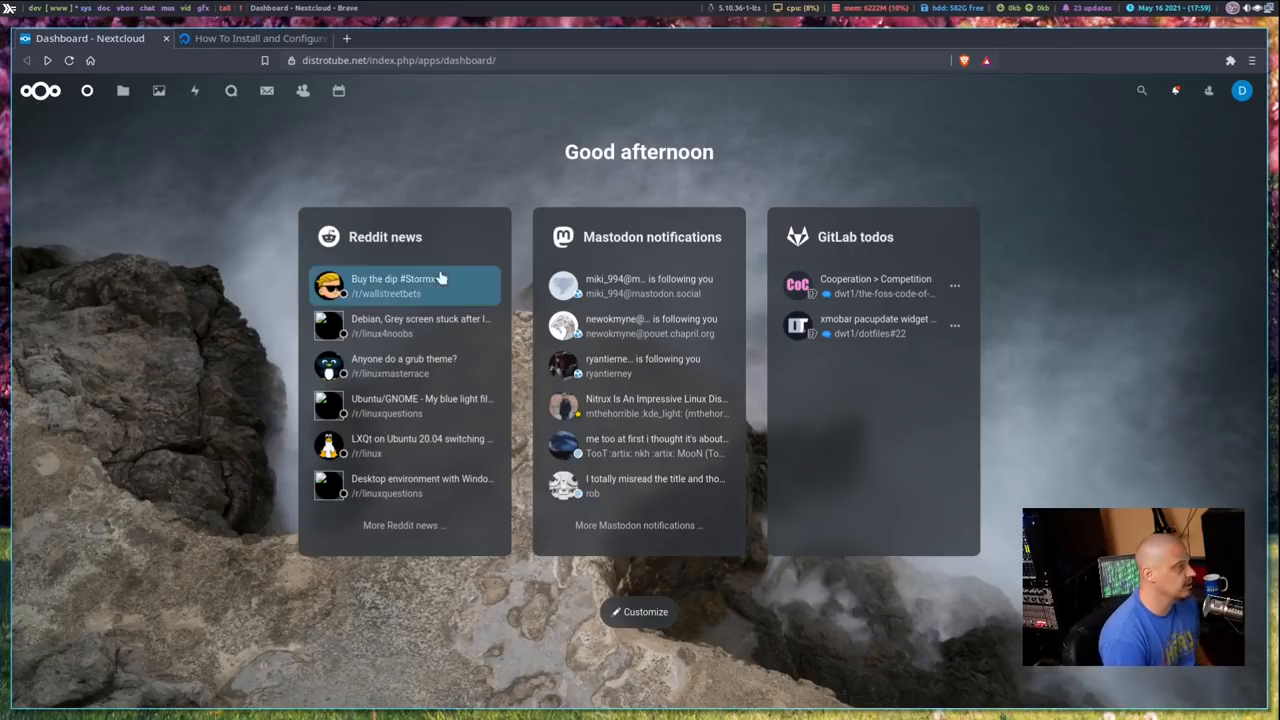
{"action": "mouse_move", "coordinate": [879, 678]}
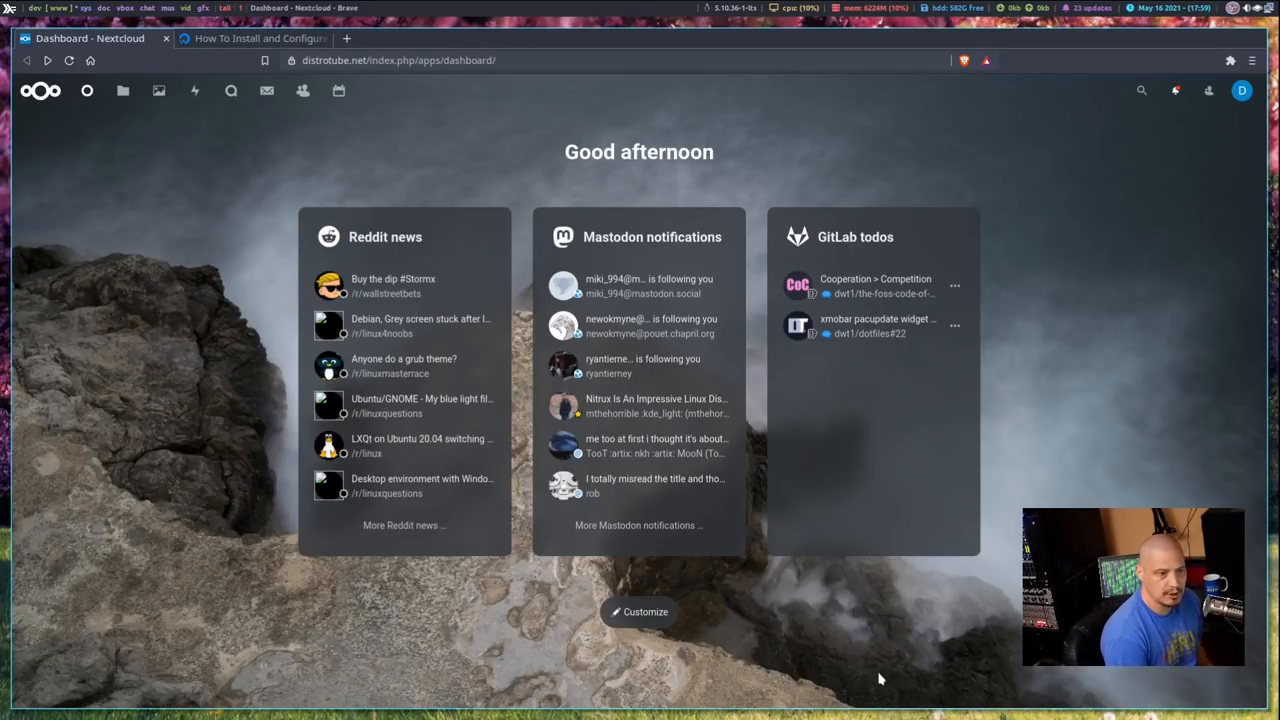
{"action": "mouse_move", "coordinate": [462, 620]}
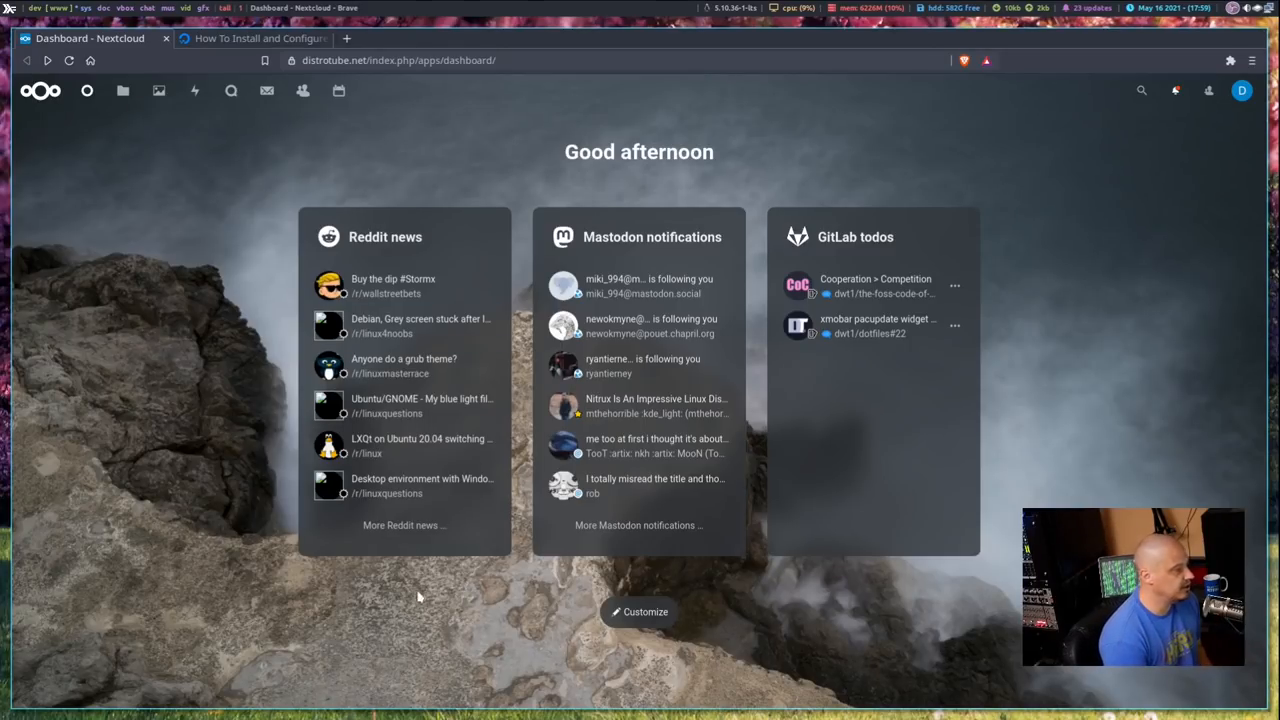
{"action": "mouse_move", "coordinate": [480, 613]}
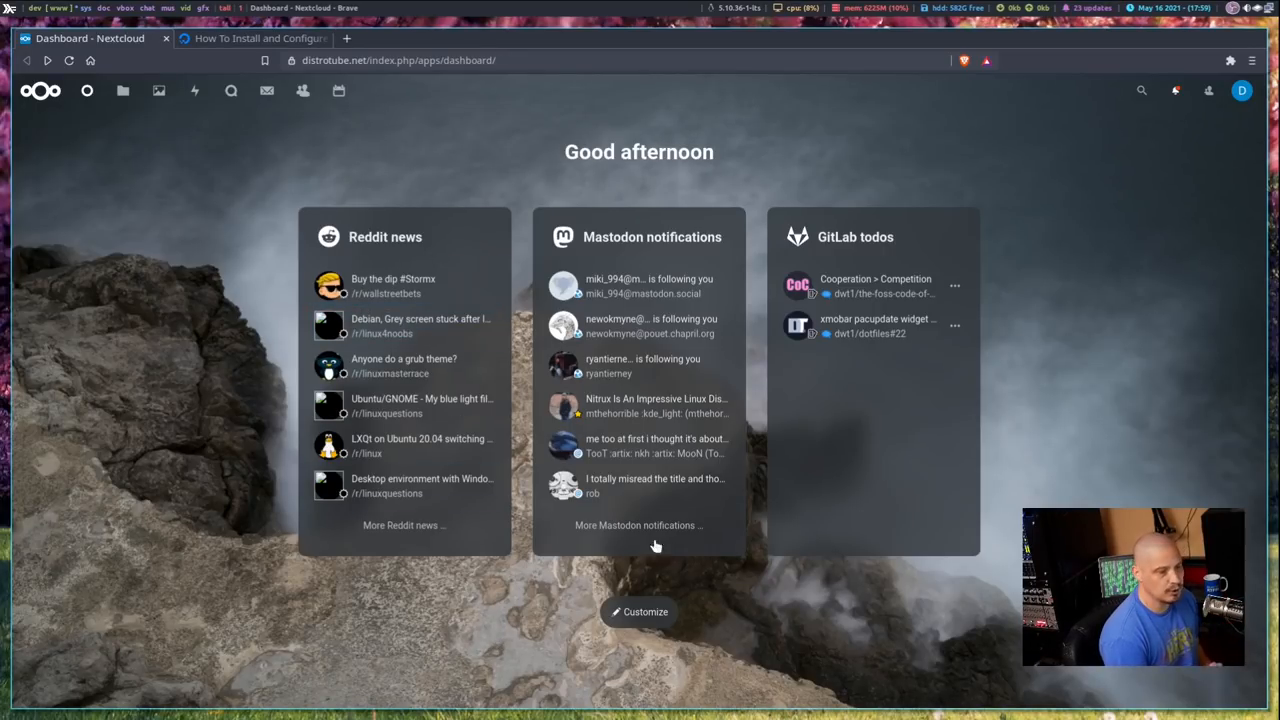
{"action": "mouse_move", "coordinate": [826, 643]}
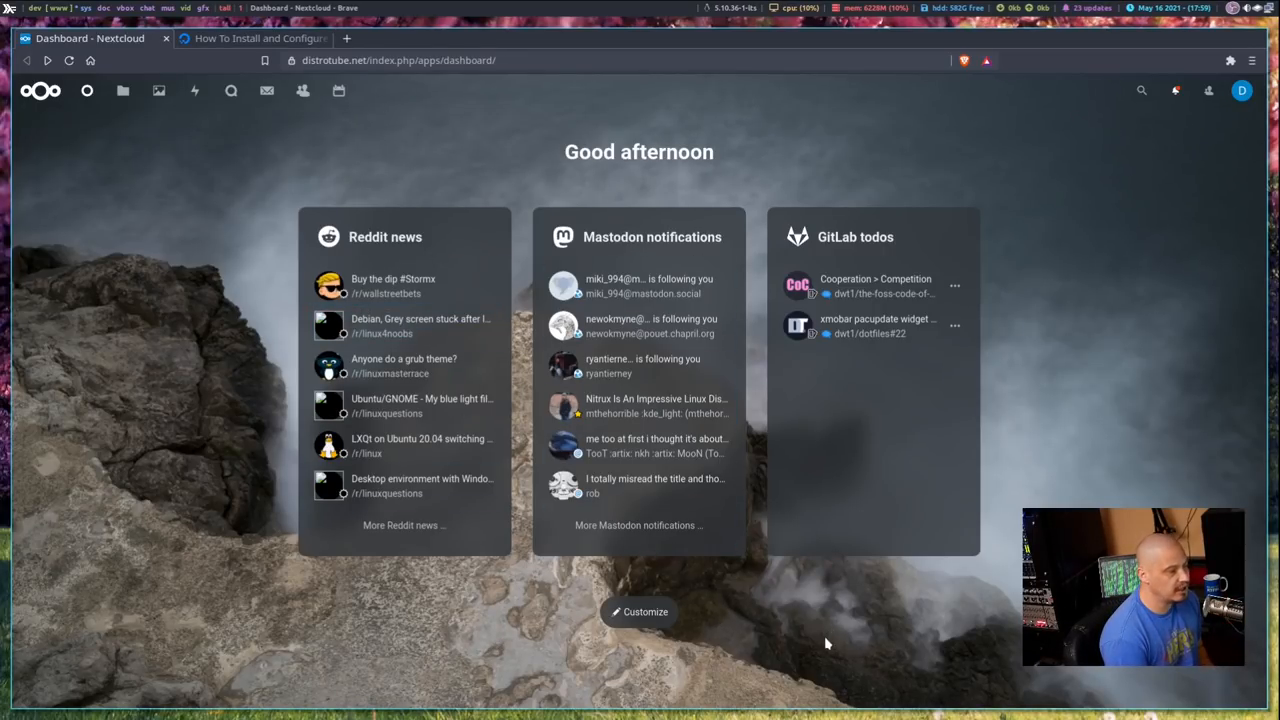
{"action": "mouse_move", "coordinate": [895, 616]}
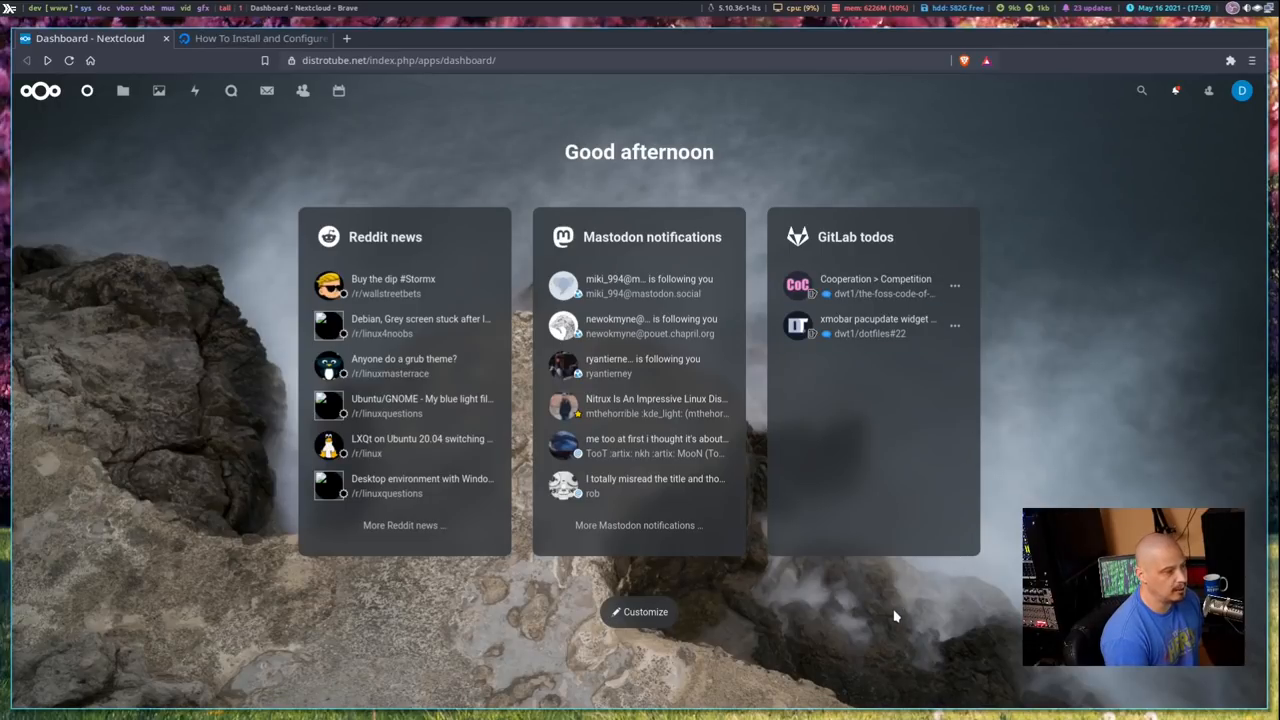
- View the dashboard widget customization panel and dismiss it
{"action": "left_click", "coordinate": [645, 611]}
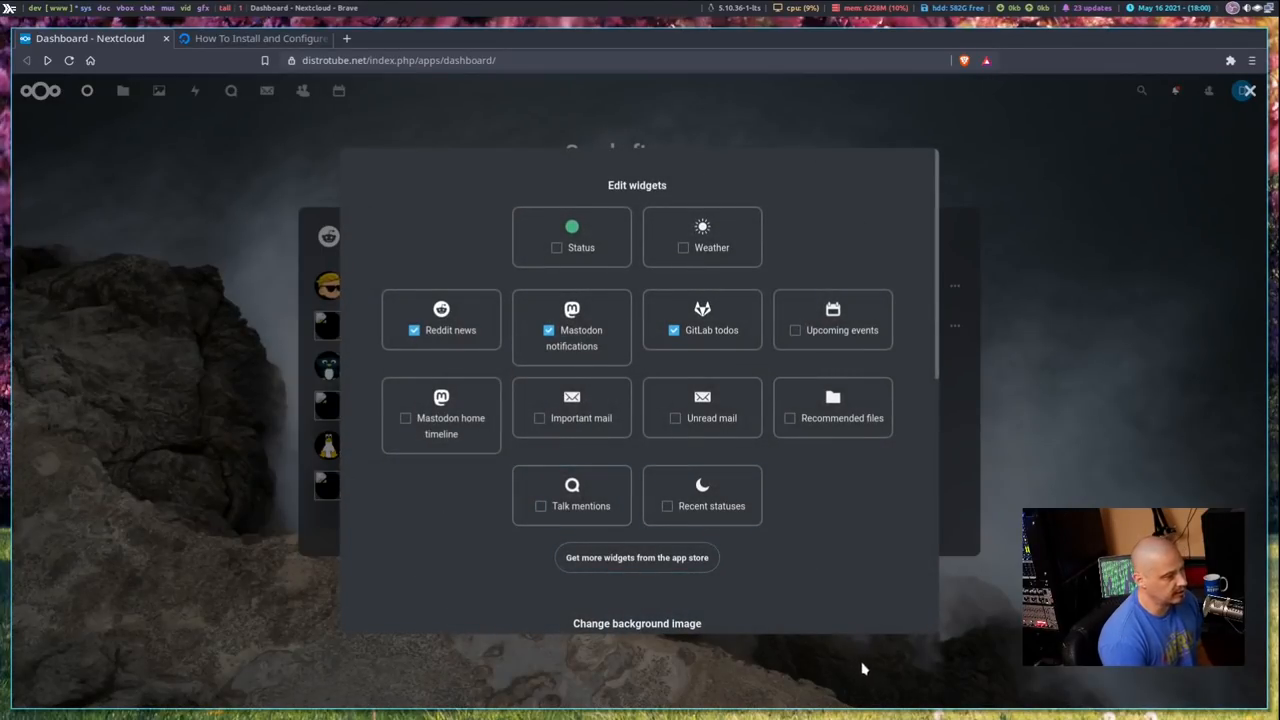
{"action": "mouse_move", "coordinate": [880, 550]}
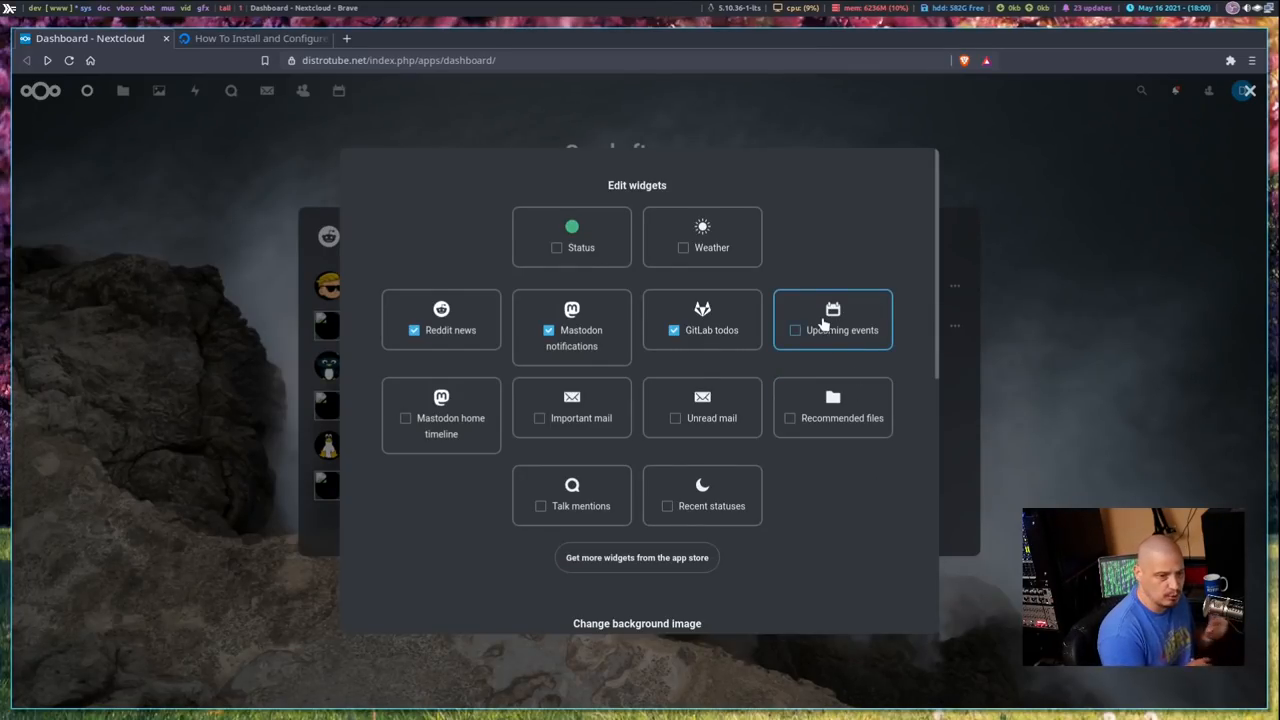
{"action": "left_click", "coordinate": [794, 330]}
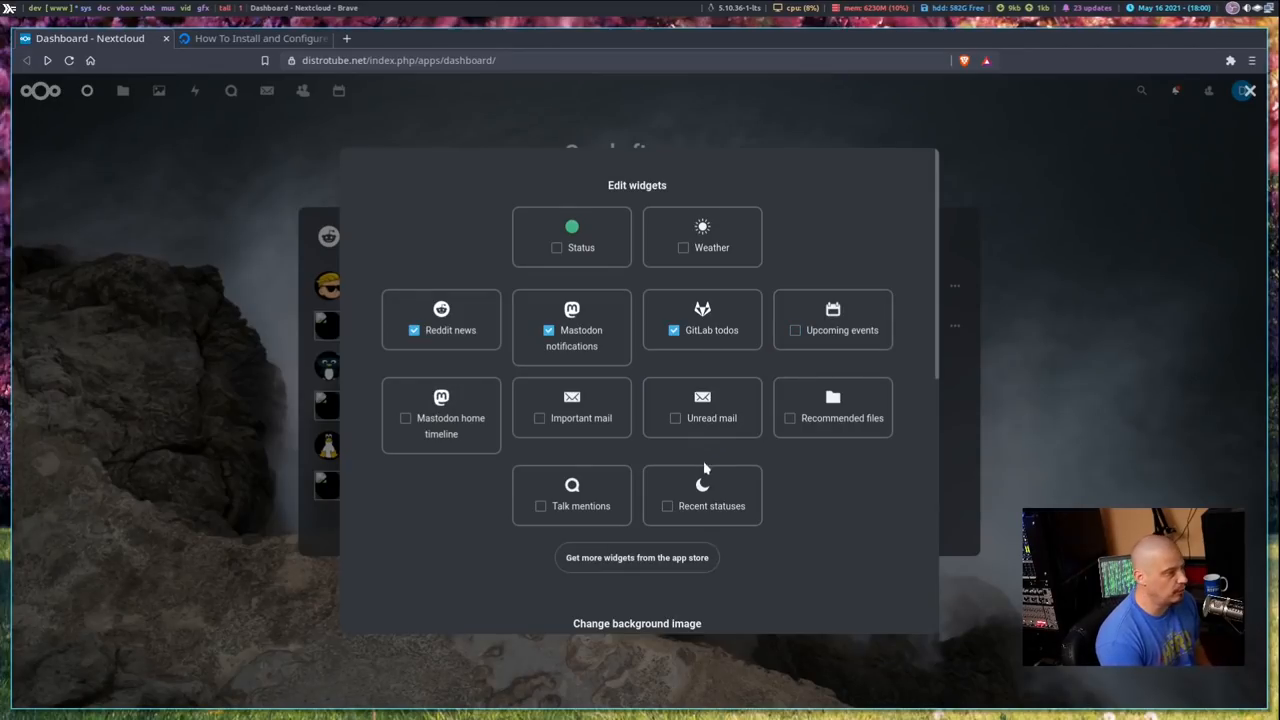
{"action": "mouse_move", "coordinate": [1033, 494]}
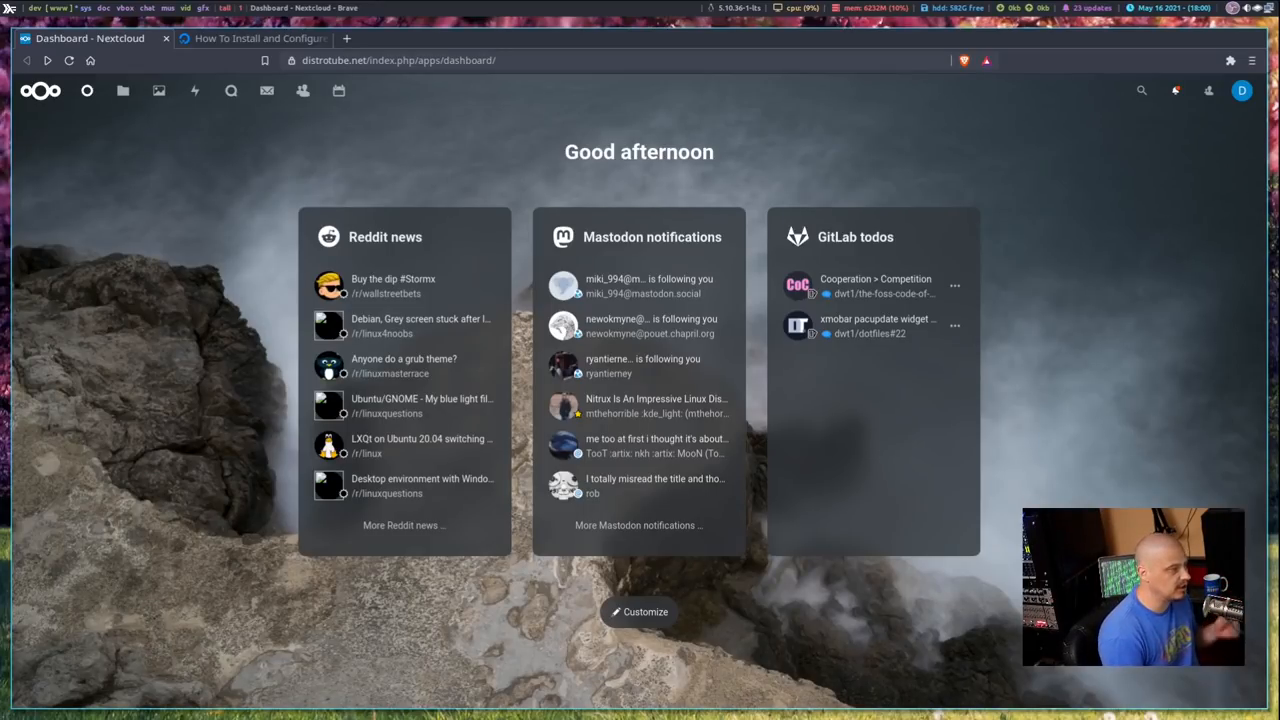
{"action": "mouse_move", "coordinate": [639, 525]}
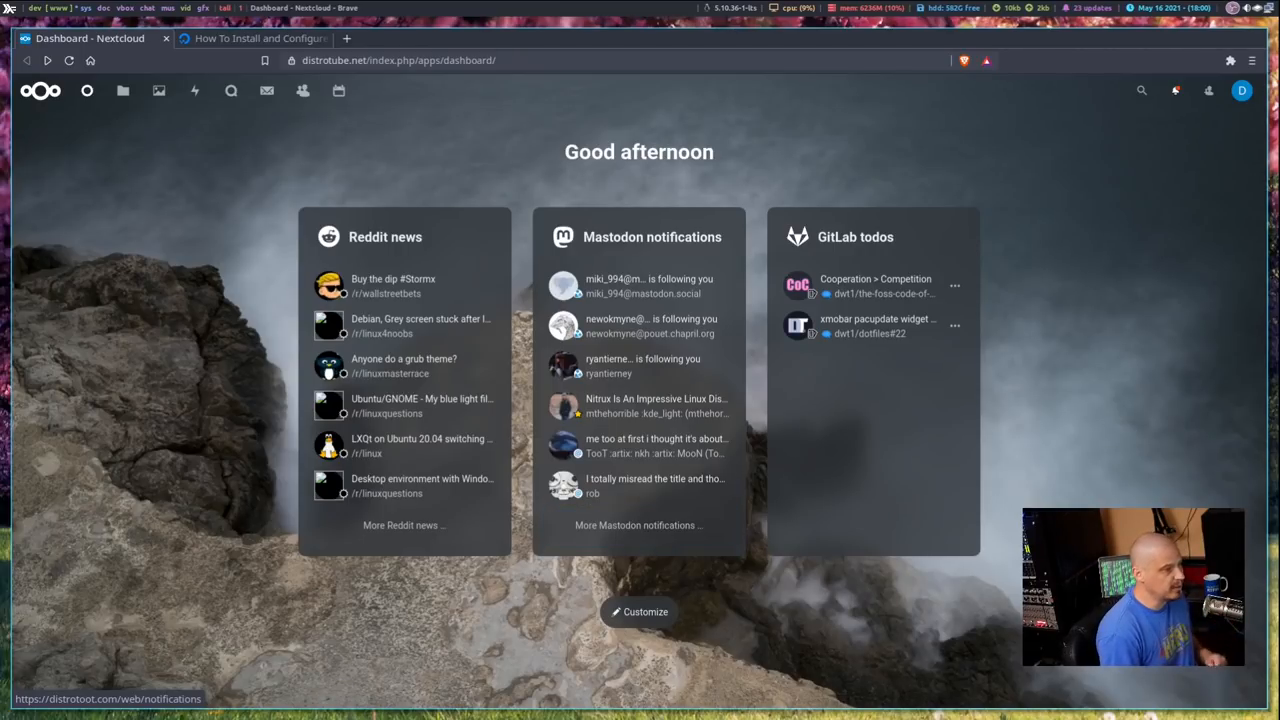
{"action": "mouse_move", "coordinate": [219, 170]}
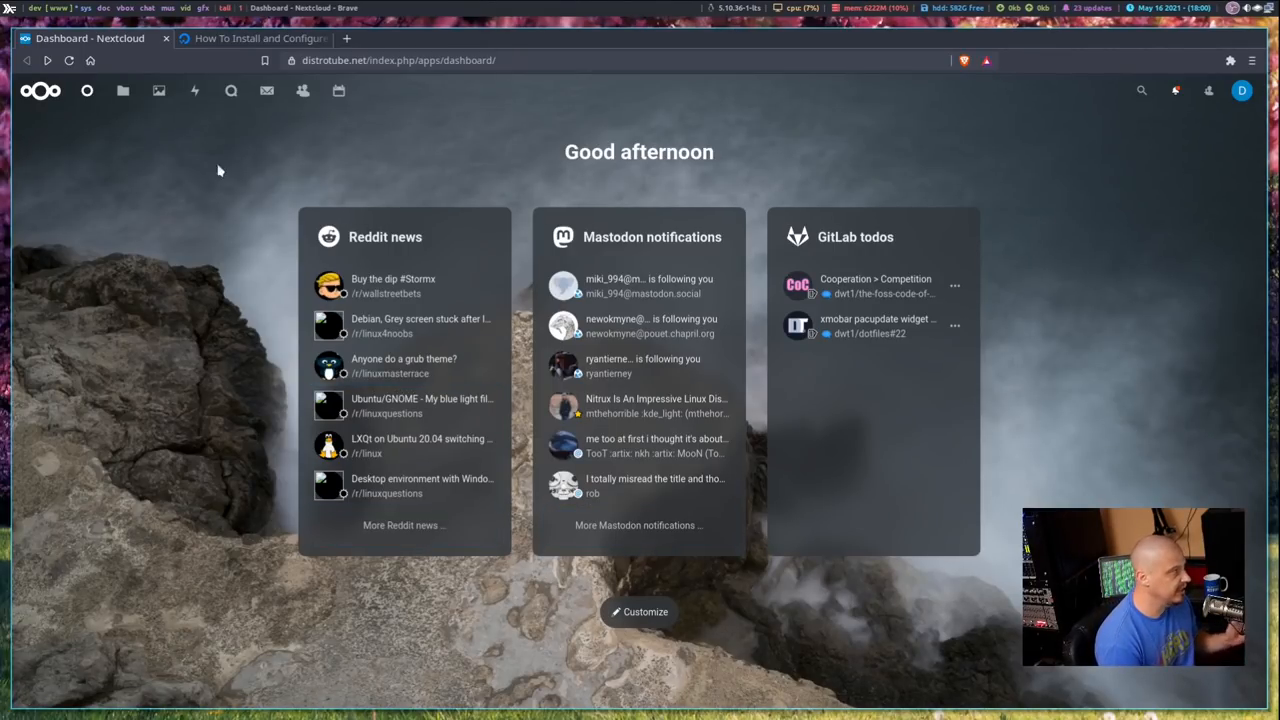
- Browse Files into the Org folder and back to the top-level list with folders and PDFs
{"action": "left_click", "coordinate": [122, 91]}
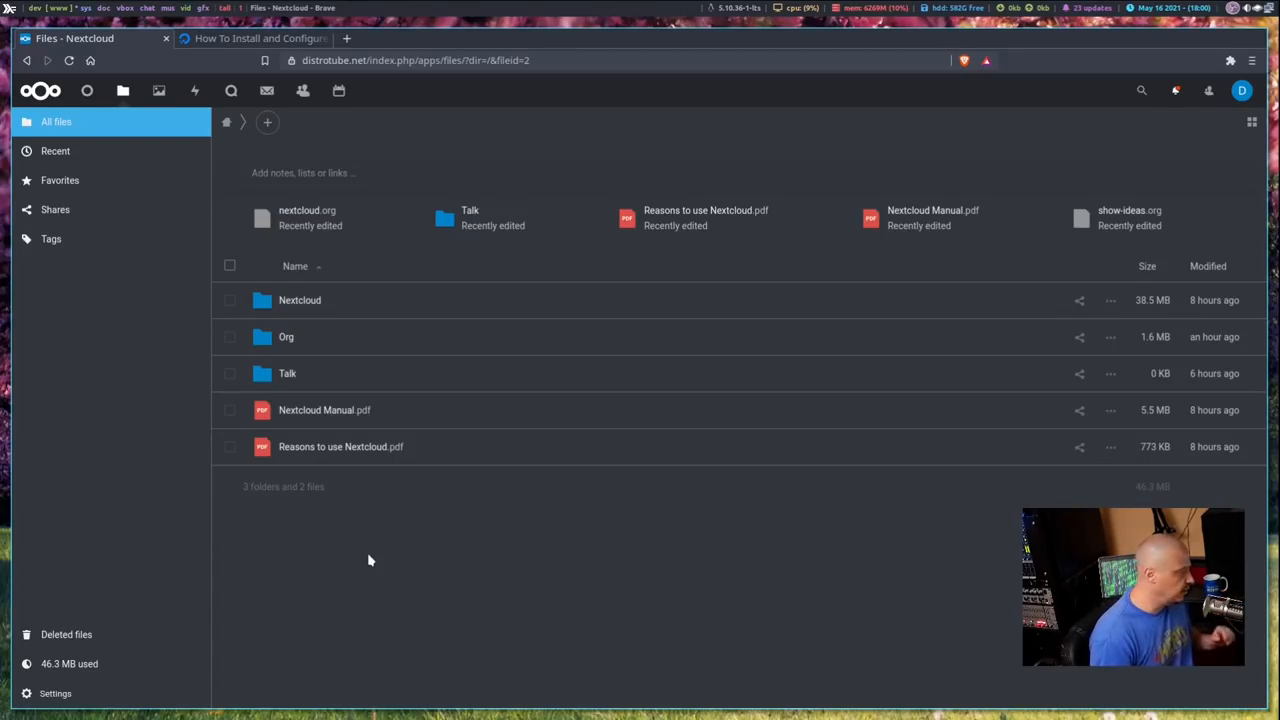
{"action": "mouse_move", "coordinate": [348, 594]}
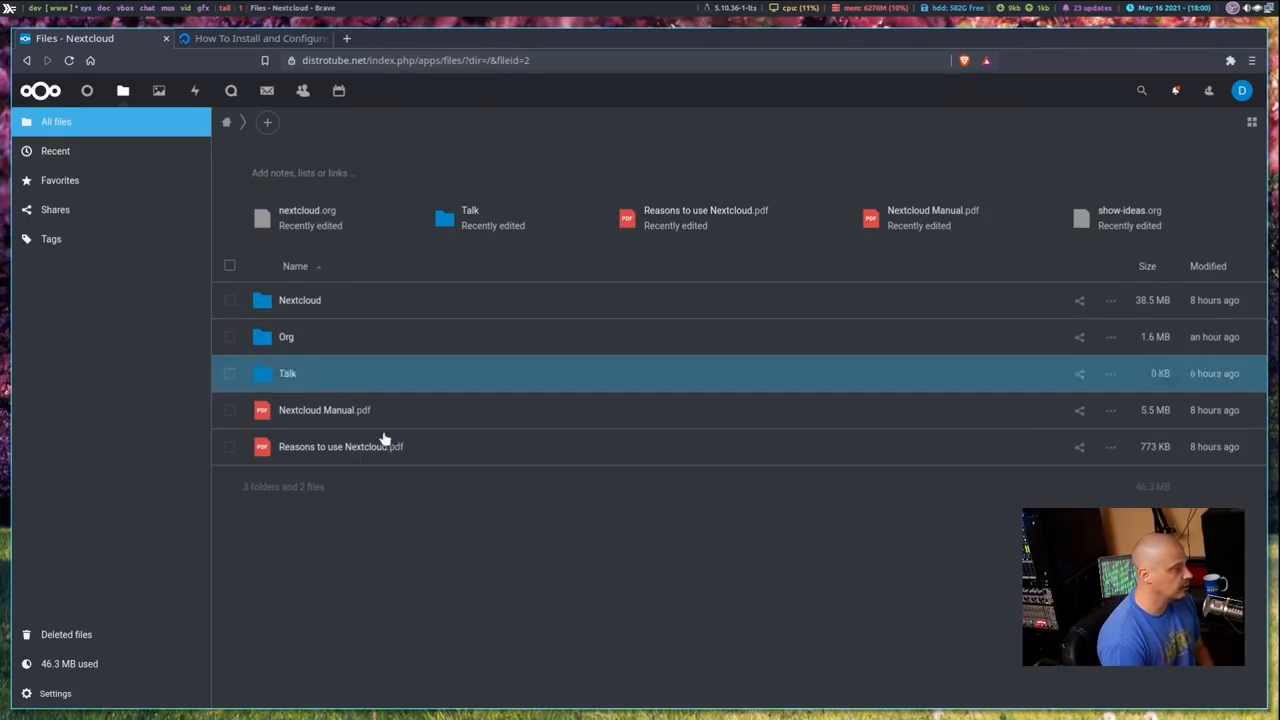
{"action": "mouse_move", "coordinate": [377, 620]}
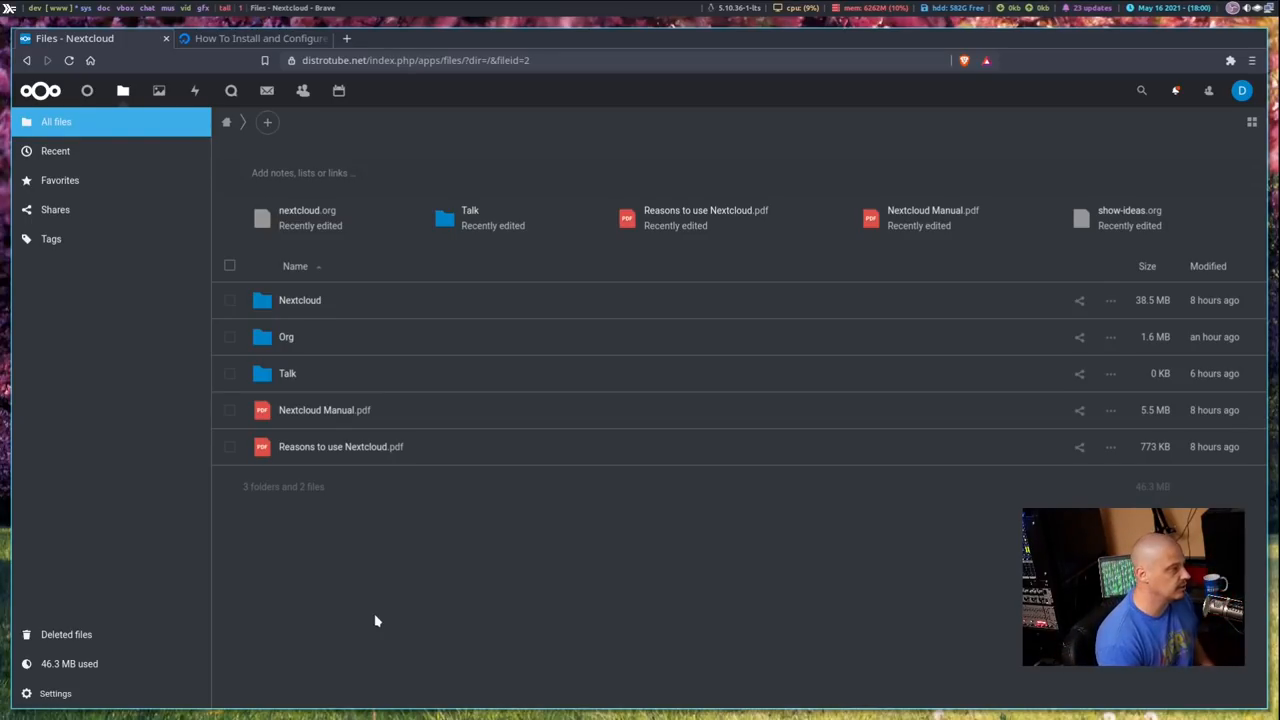
{"action": "mouse_move", "coordinate": [325, 510]}
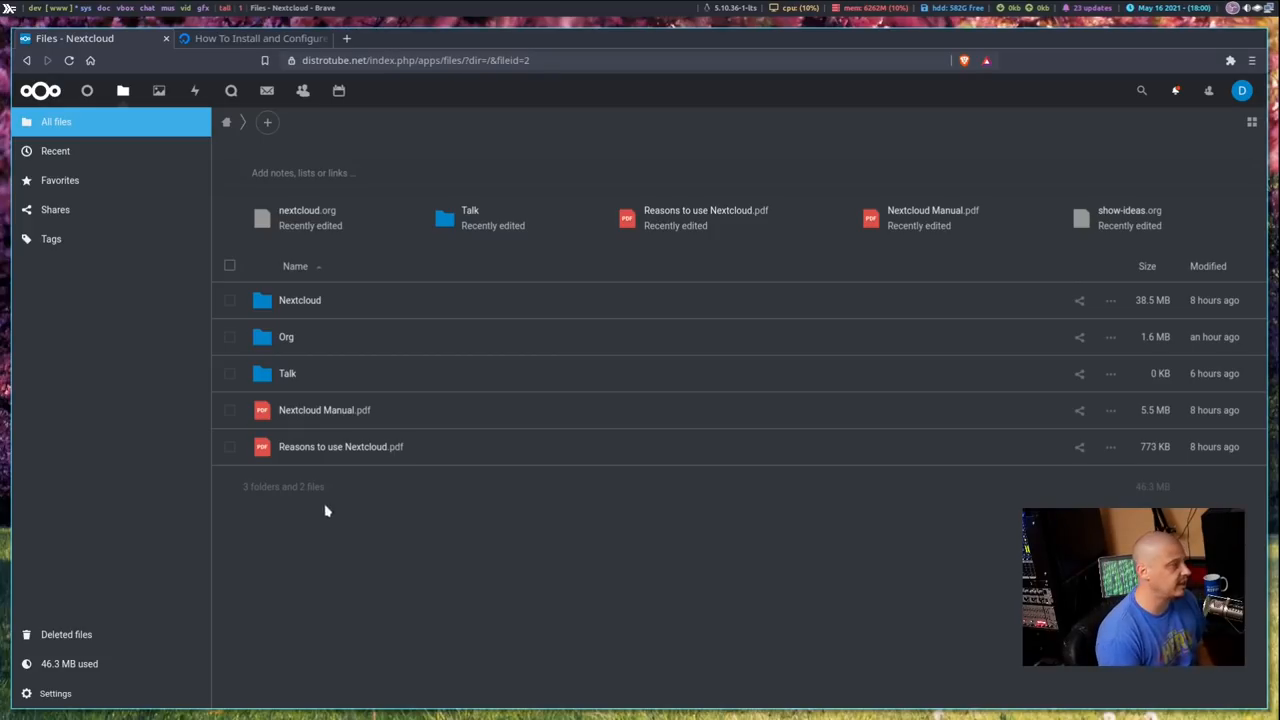
{"action": "mouse_move", "coordinate": [308, 337]}
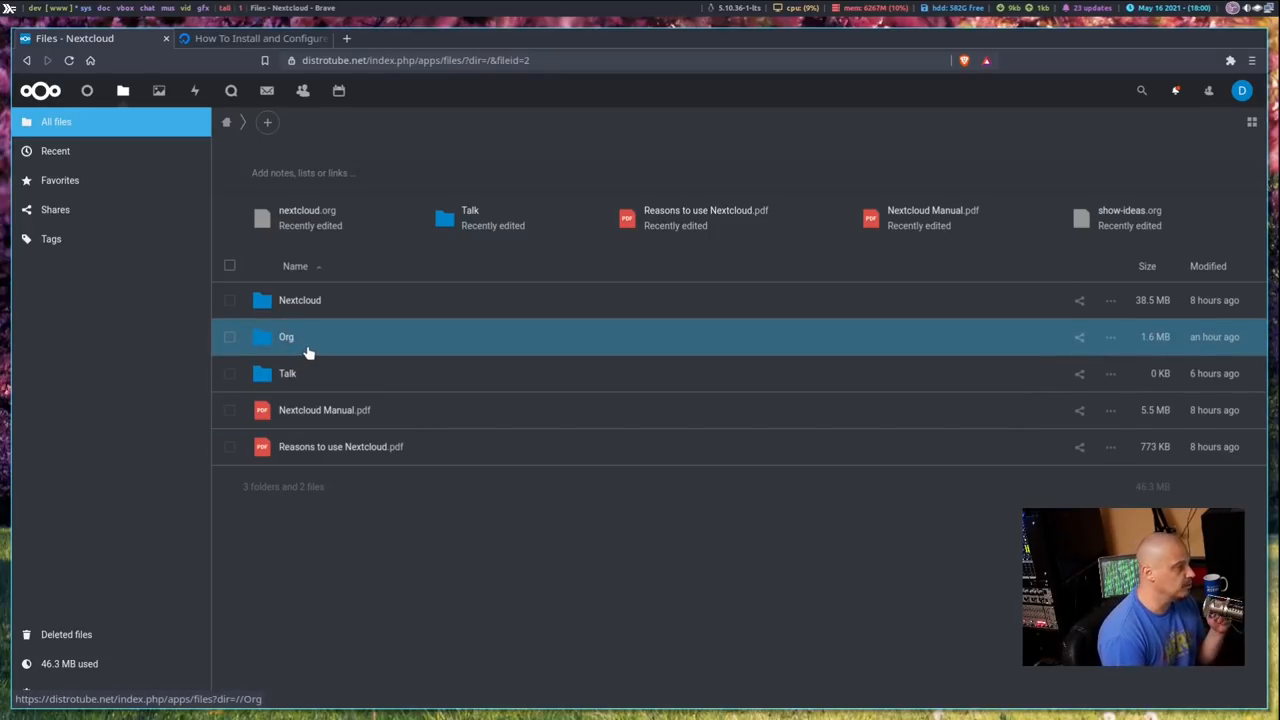
{"action": "double_click", "coordinate": [286, 337]}
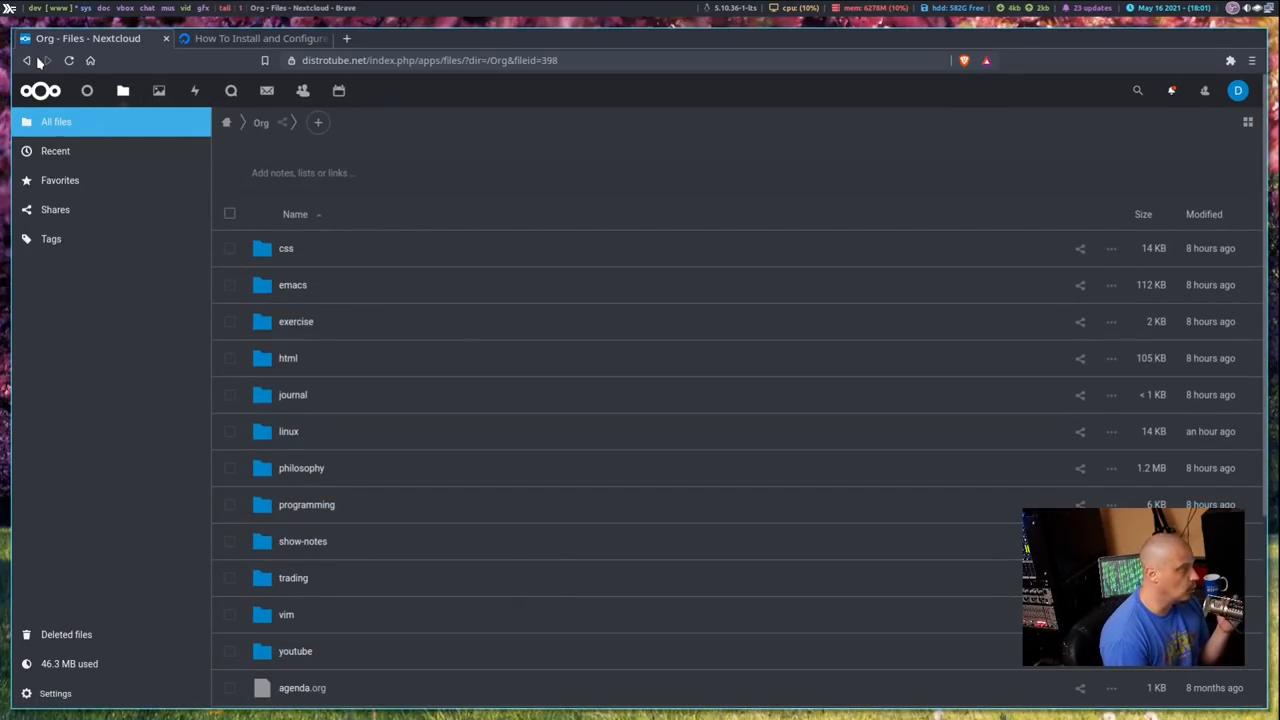
{"action": "left_click", "coordinate": [226, 122]}
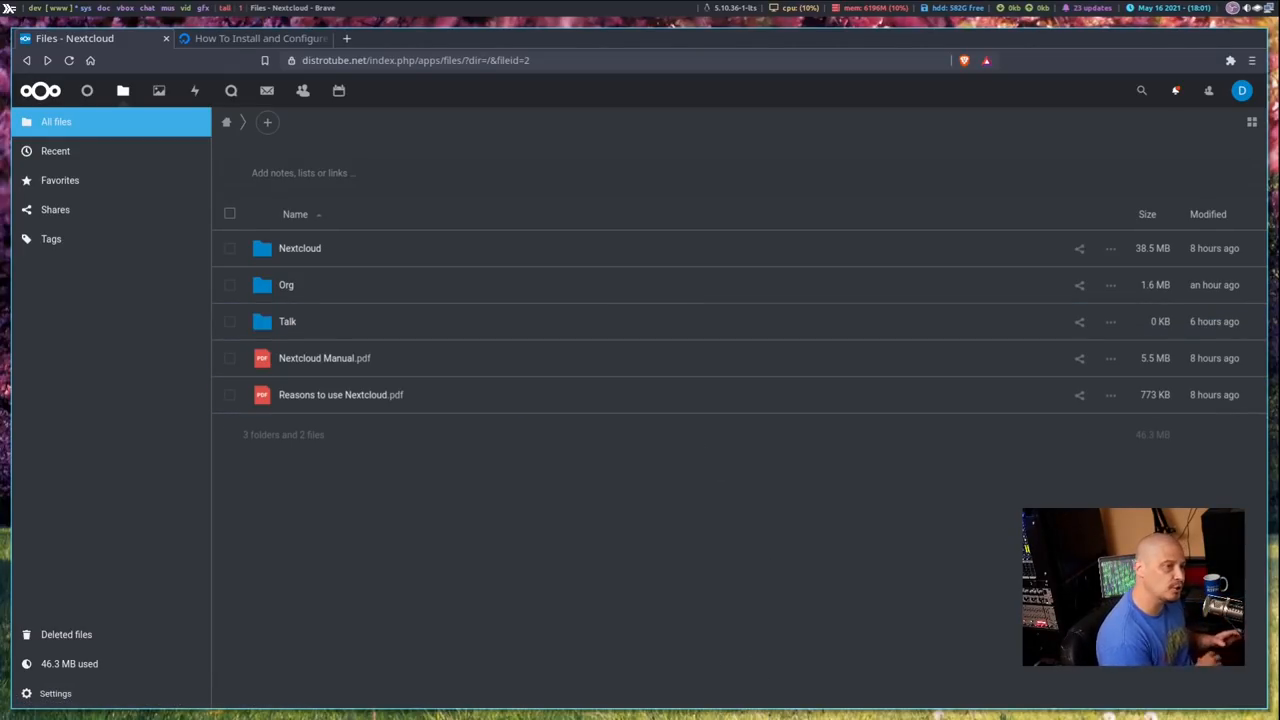
{"action": "mouse_move", "coordinate": [251, 144]}
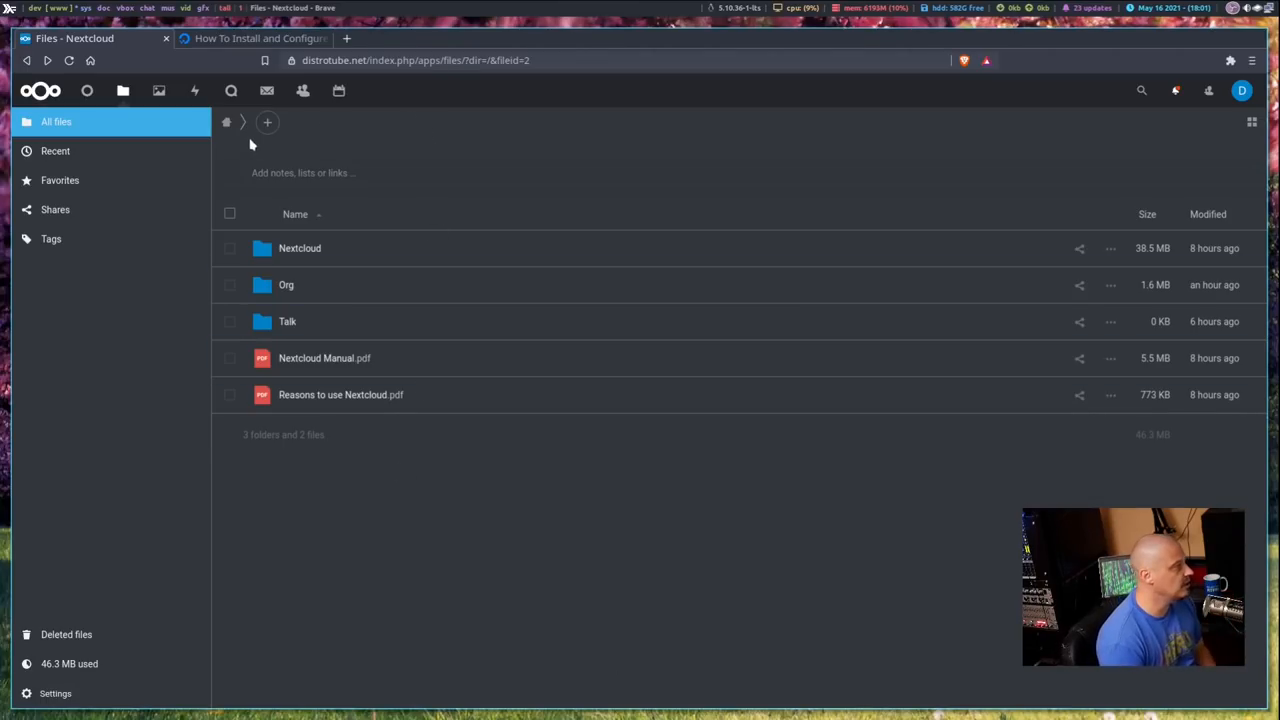
- Visit the Photos timeline, then the next top-bar app leading to the Mail account setup
{"action": "left_click", "coordinate": [158, 90]}
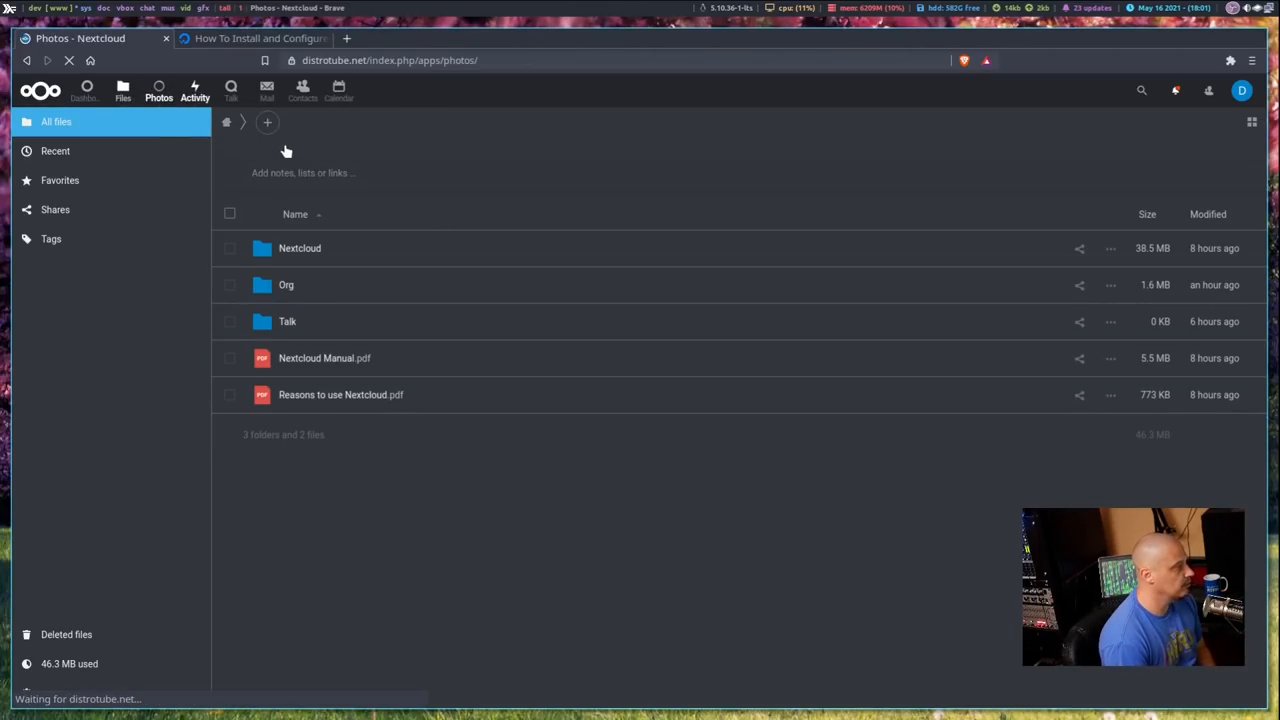
{"action": "left_click", "coordinate": [158, 90]}
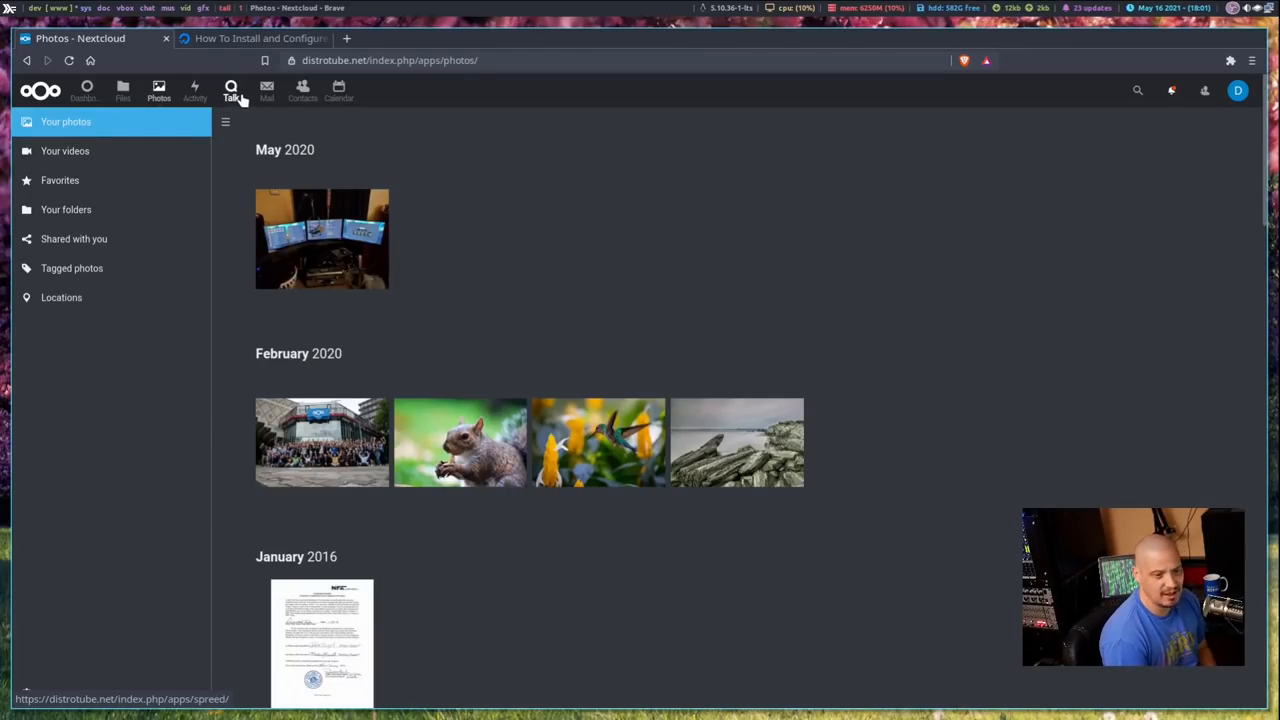
{"action": "left_click", "coordinate": [231, 90]}
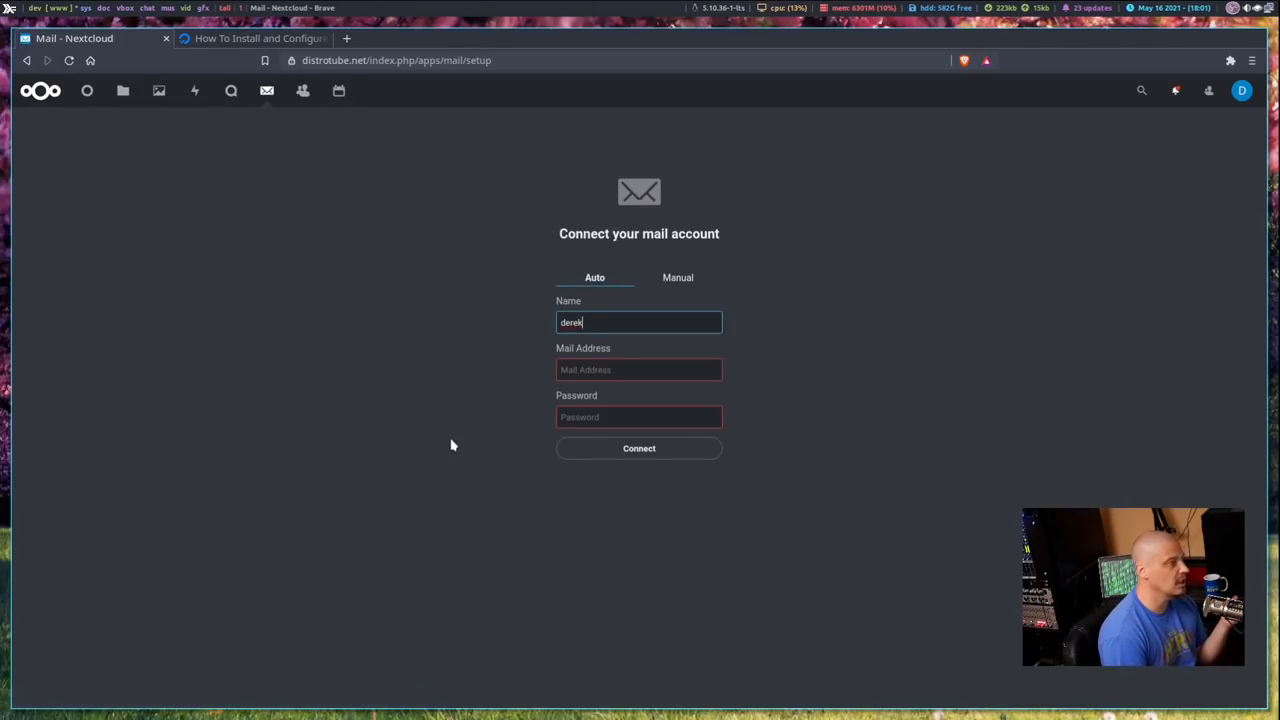
{"action": "mouse_move", "coordinate": [449, 438]}
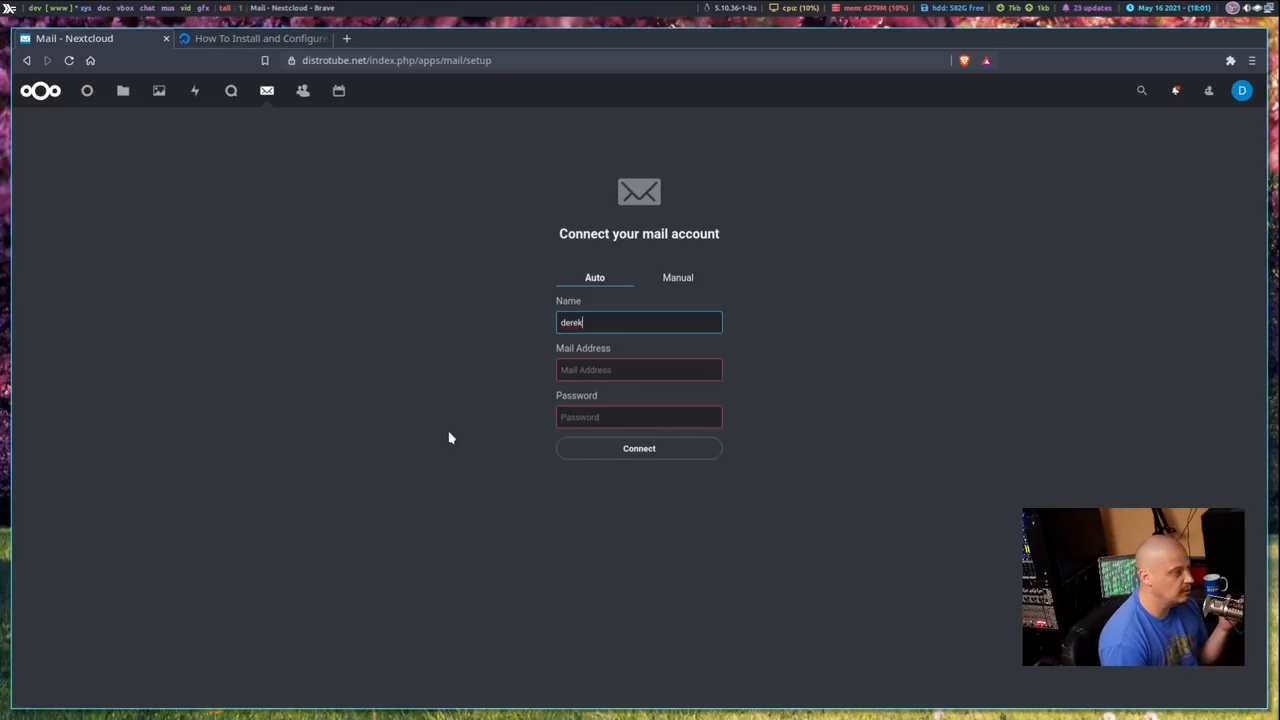
{"action": "mouse_move", "coordinate": [460, 437]}
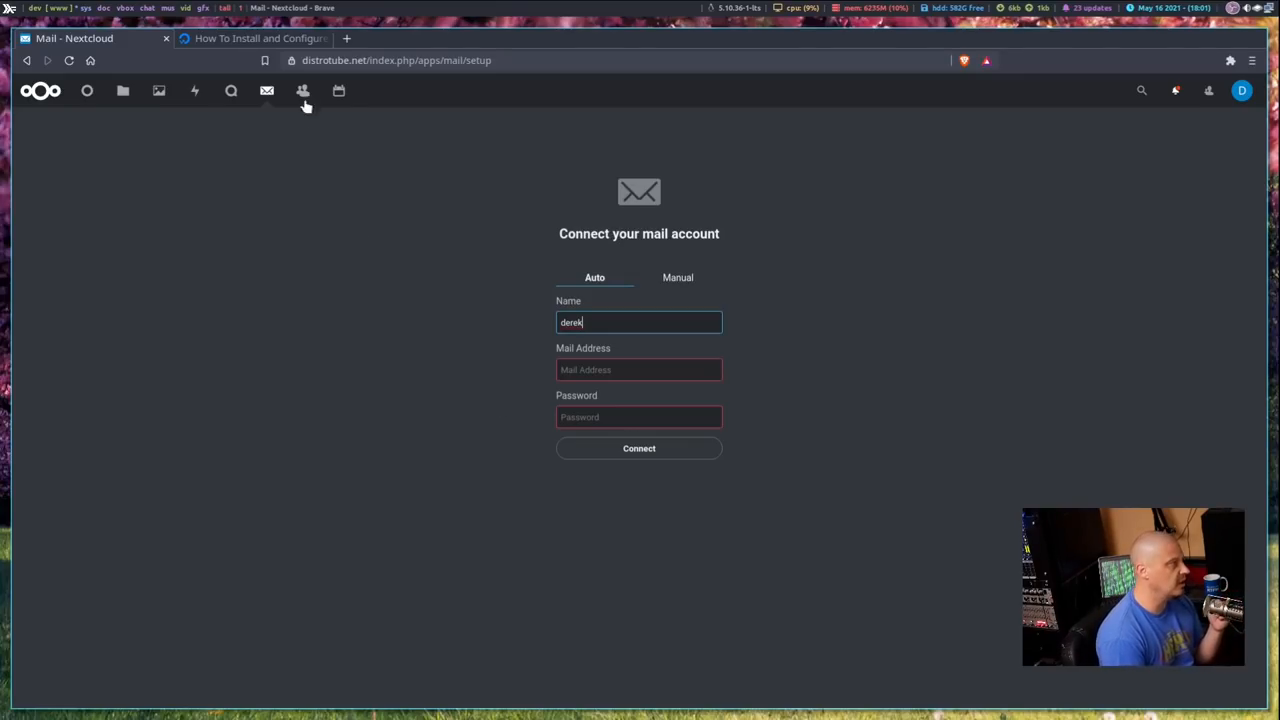
- View the empty Contacts list, then the Calendar's May 2021 month grid
{"action": "left_click", "coordinate": [302, 91]}
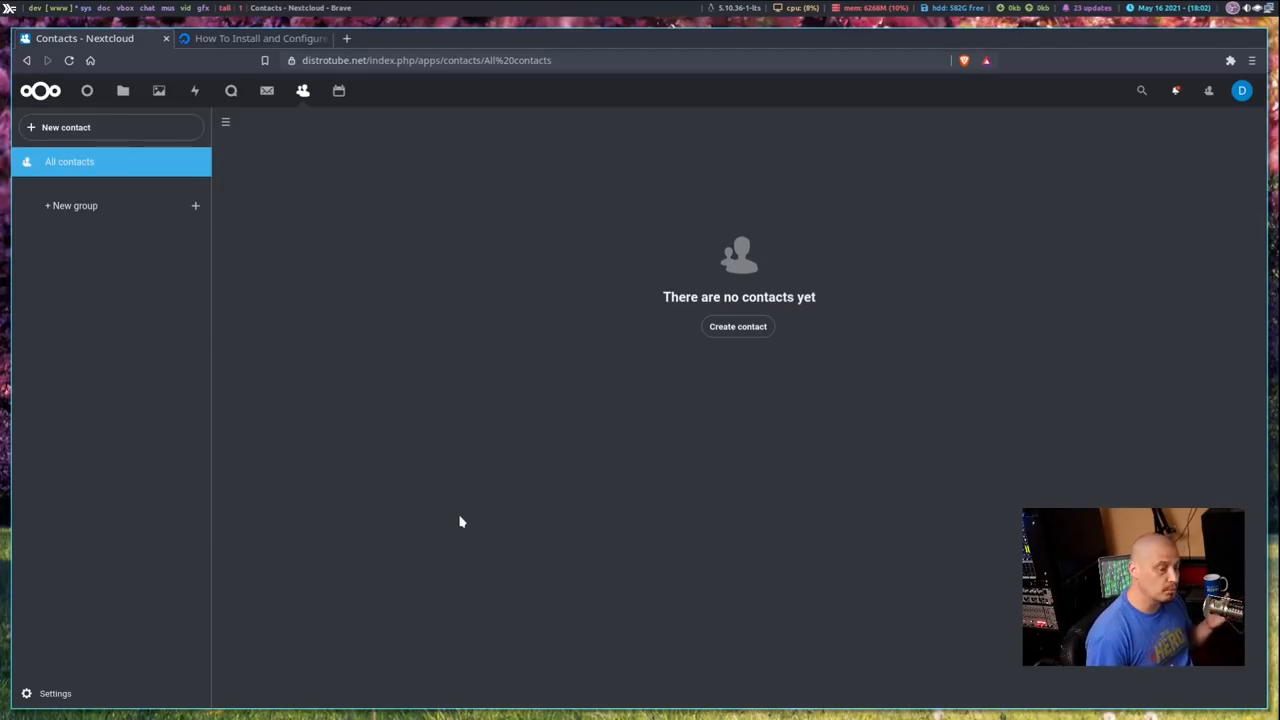
{"action": "mouse_move", "coordinate": [723, 637]}
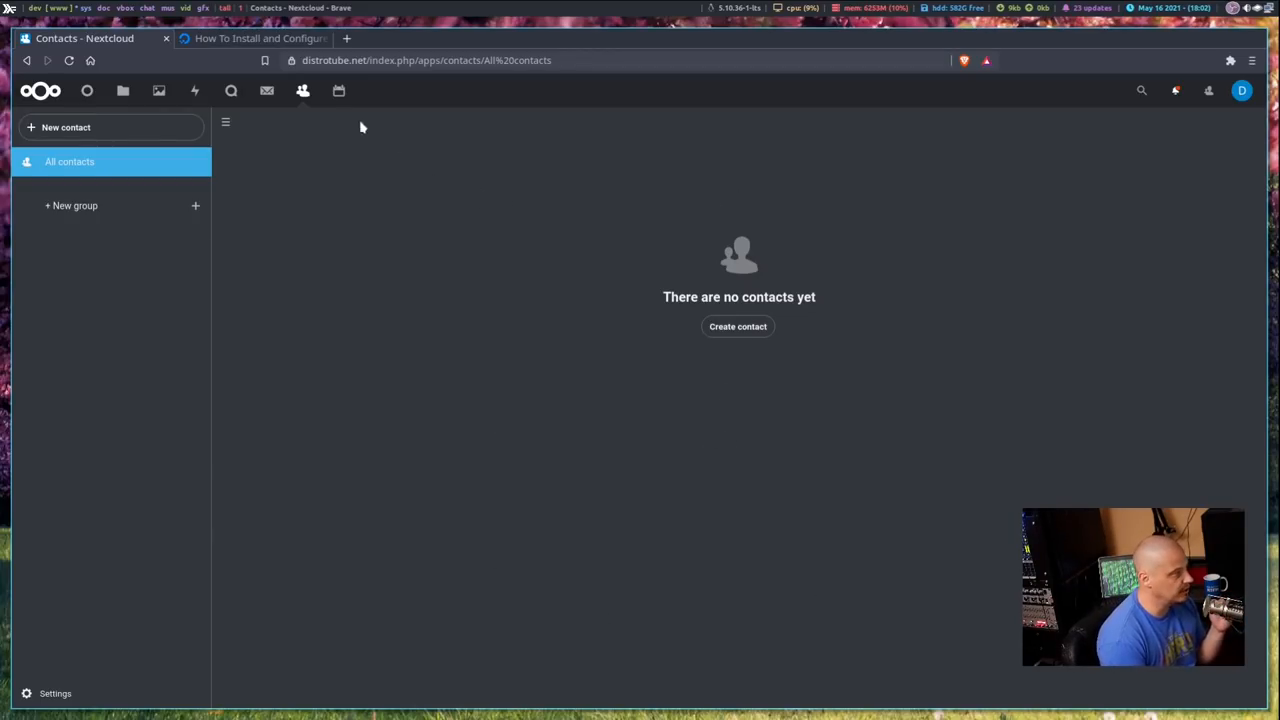
{"action": "left_click", "coordinate": [338, 90]}
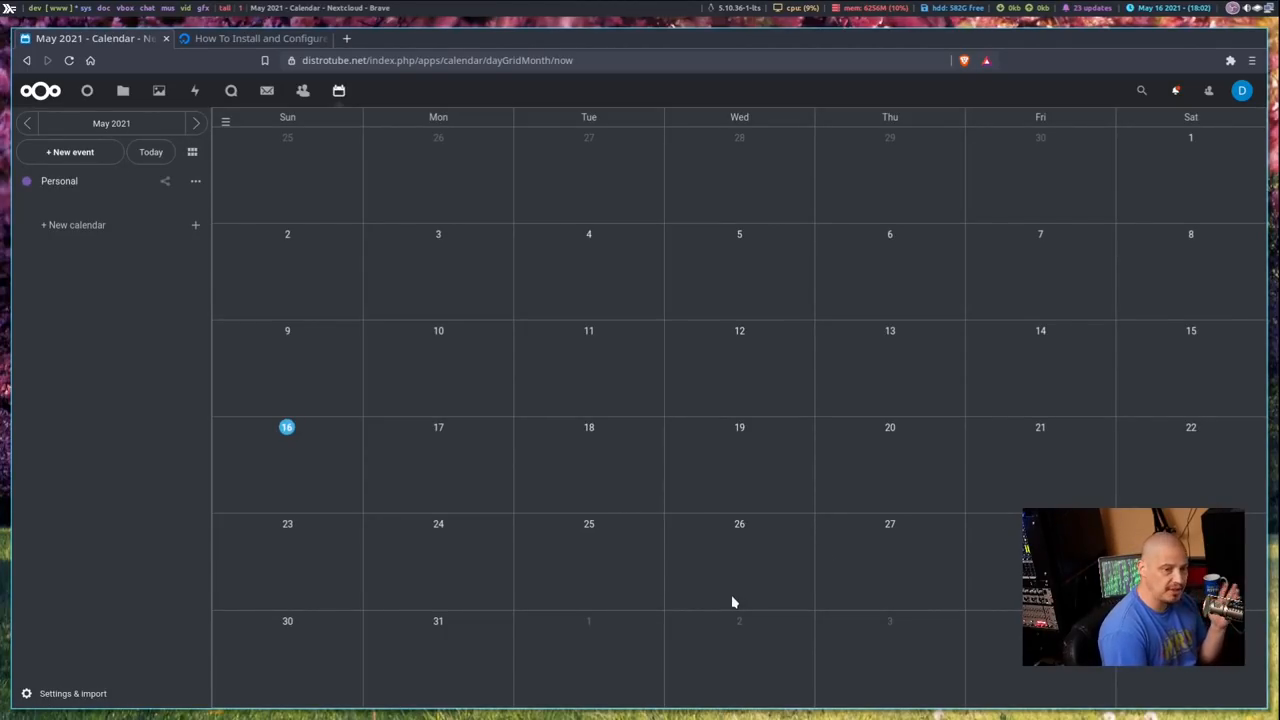
{"action": "mouse_move", "coordinate": [720, 603]}
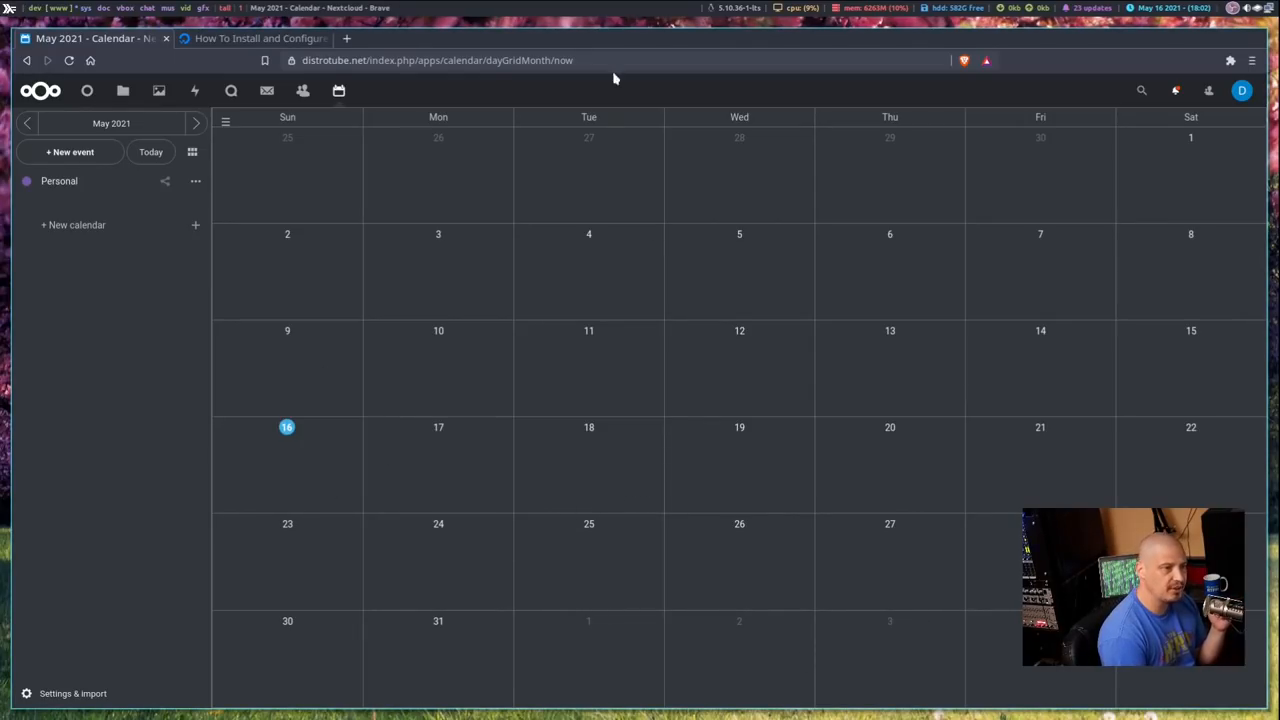
{"action": "mouse_move", "coordinate": [544, 637]}
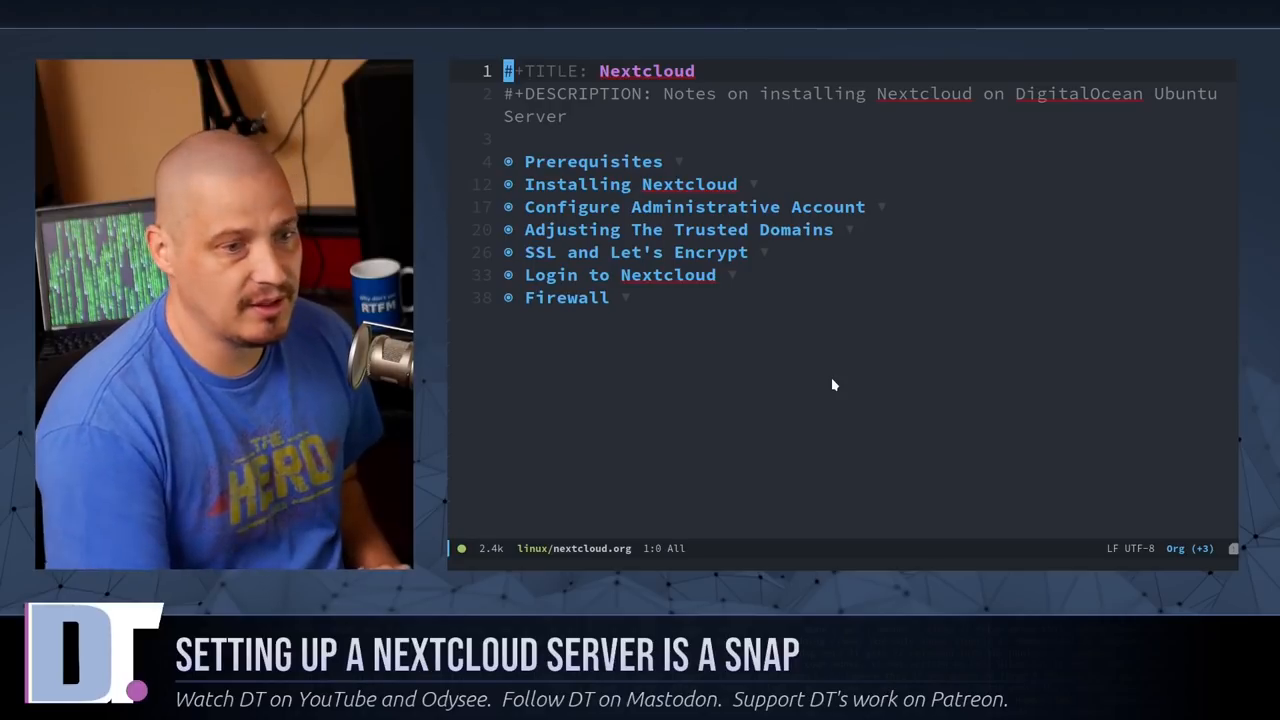
- Expand the Prerequisites heading in nextcloud.org listing droplet, update, sudo user and domain
{"action": "left_click", "coordinate": [614, 161]}
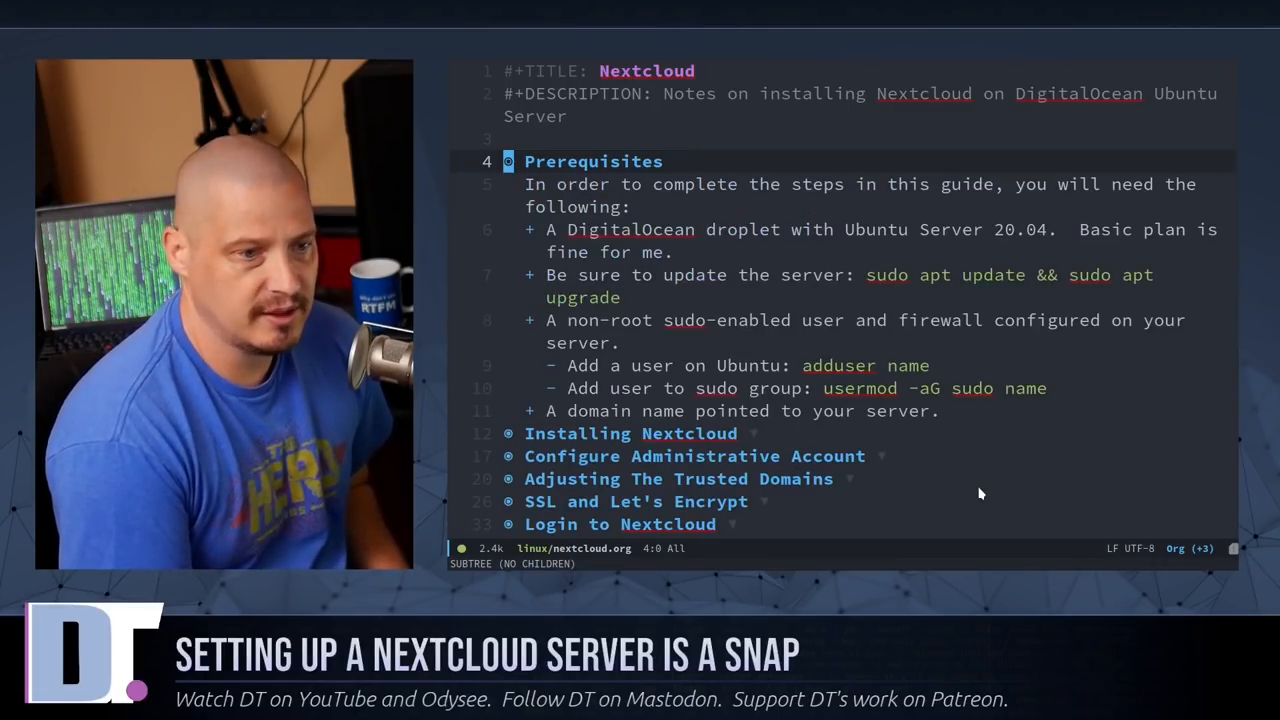
- Scroll down the Nextcloud notes past Prerequisites toward the later collapsed sections
{"action": "scroll", "scroll_direction": "down", "scroll_amount": 3}
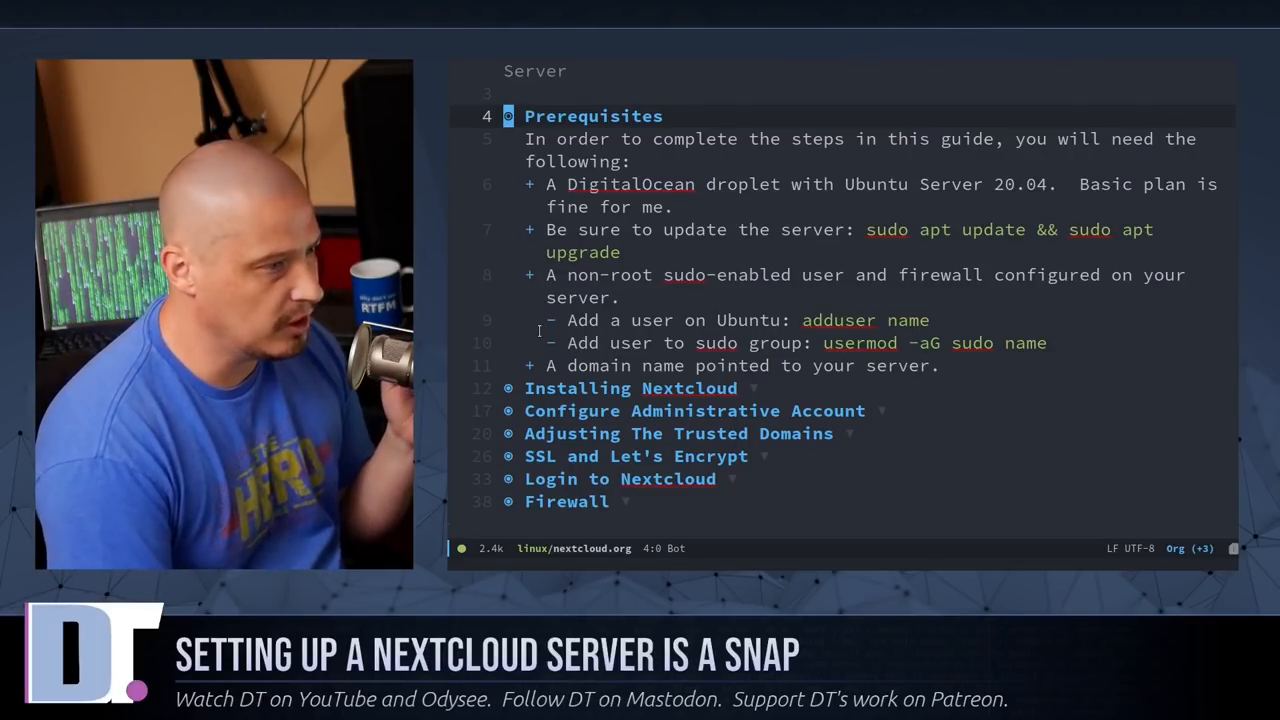
{"action": "mouse_move", "coordinate": [990, 205]}
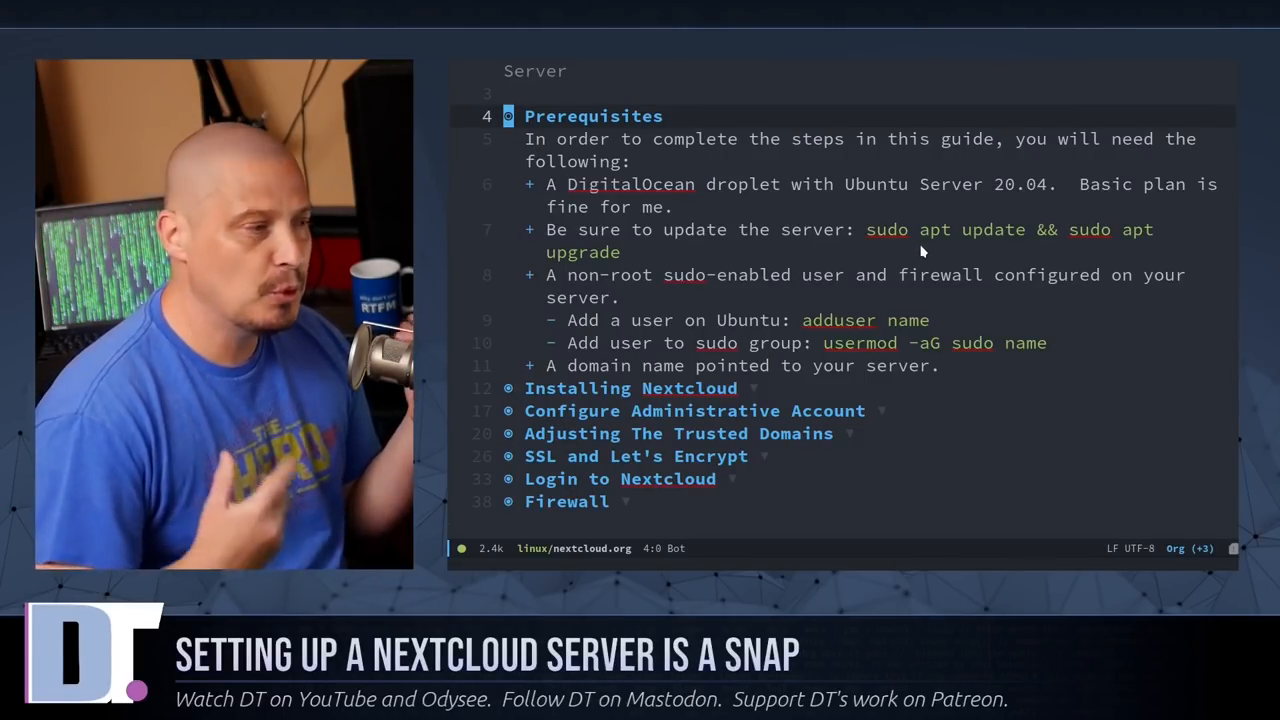
{"action": "mouse_move", "coordinate": [835, 298]}
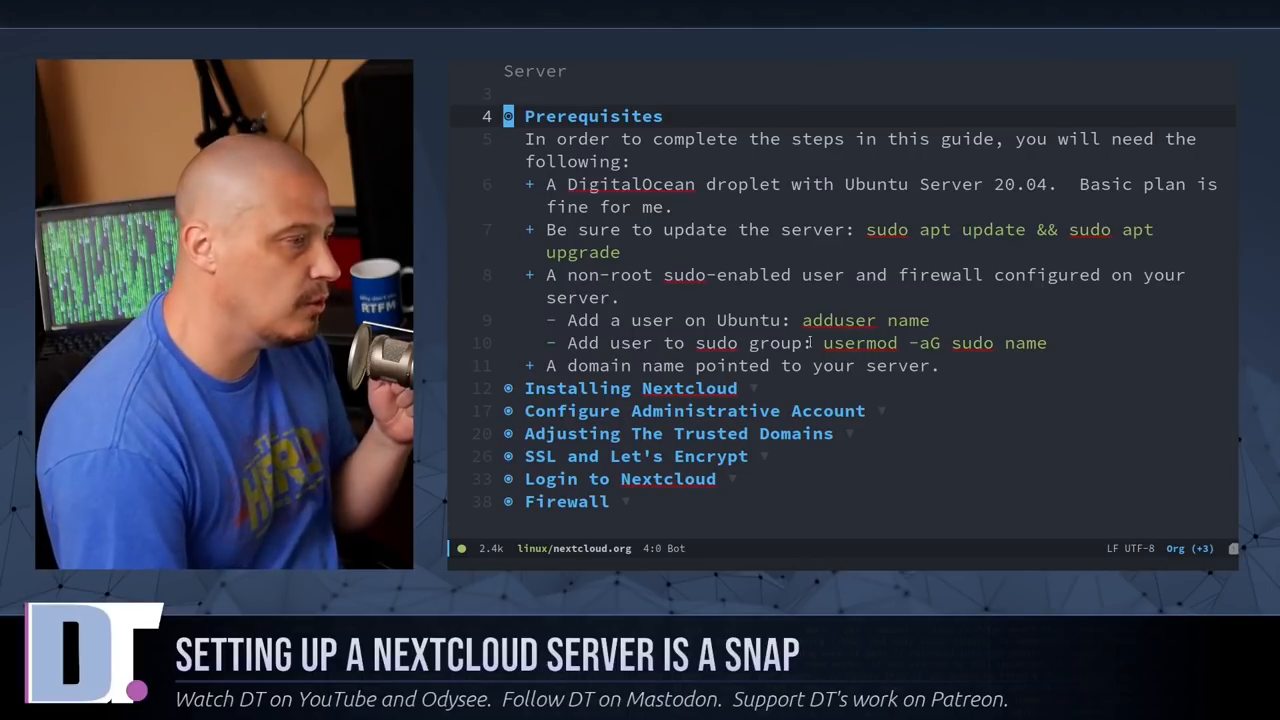
{"action": "mouse_move", "coordinate": [910, 411]}
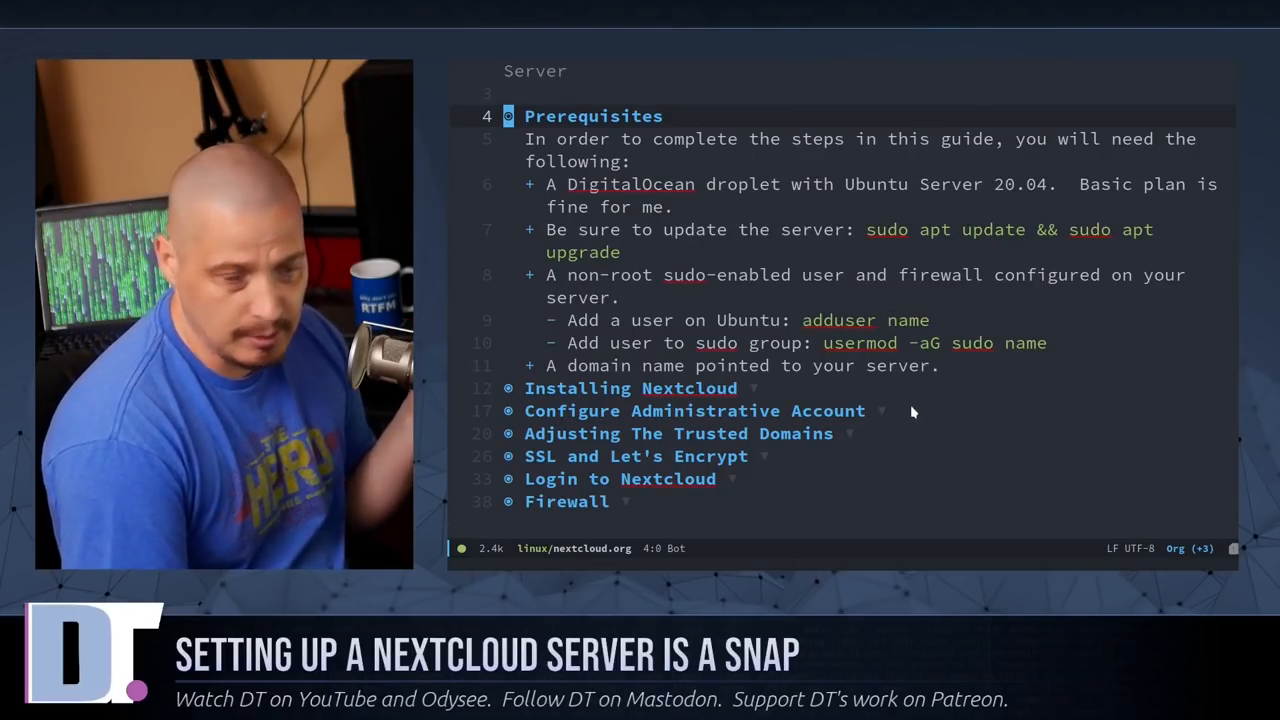
{"action": "mouse_move", "coordinate": [937, 484]}
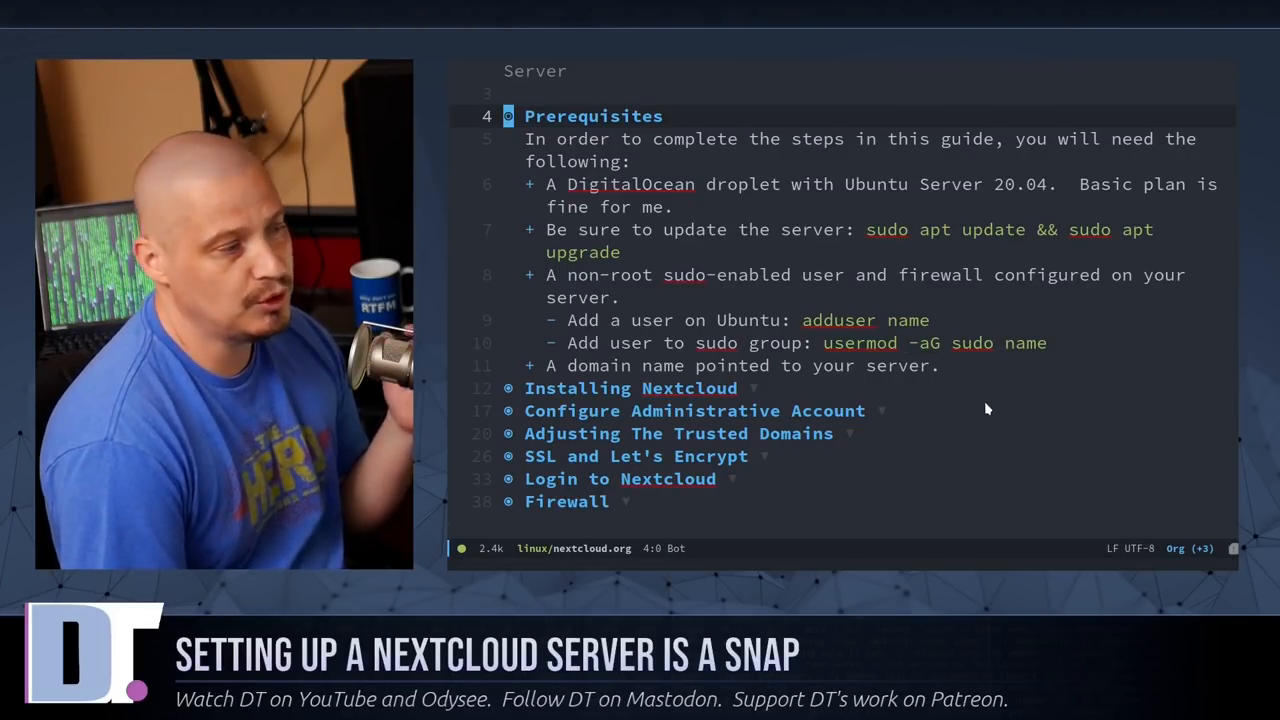
{"action": "mouse_move", "coordinate": [985, 519]}
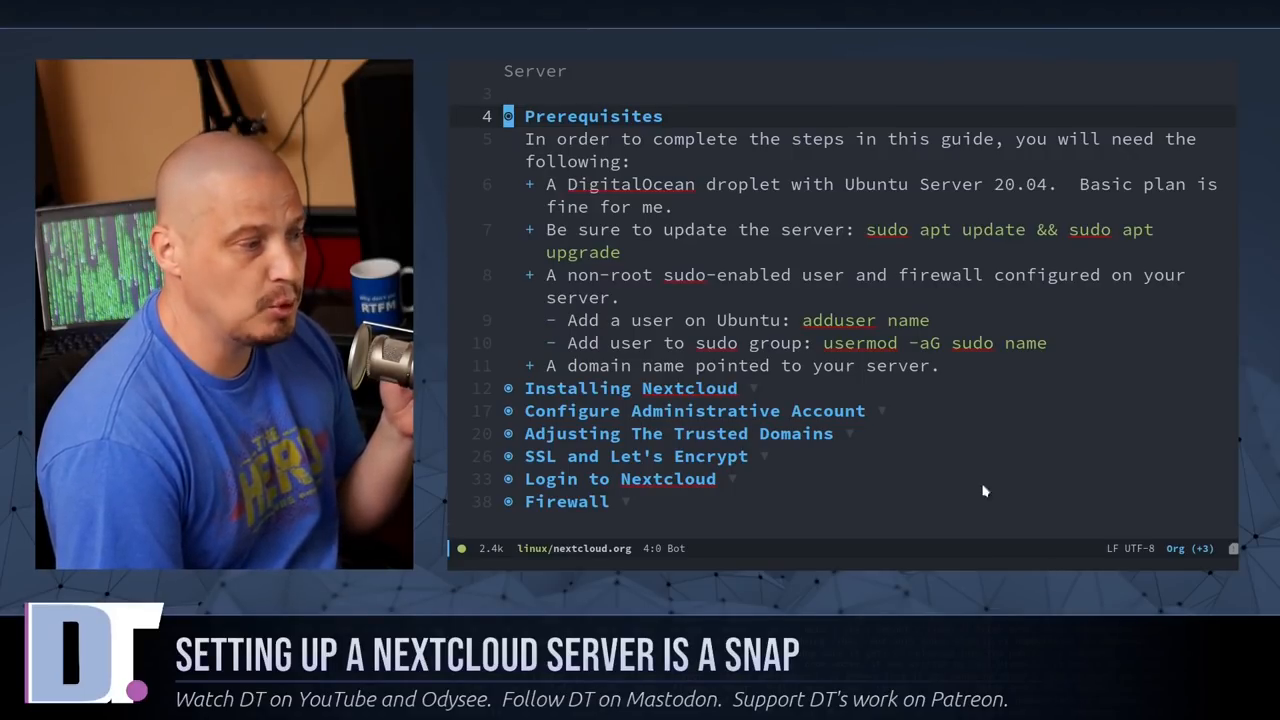
{"action": "mouse_move", "coordinate": [989, 378]}
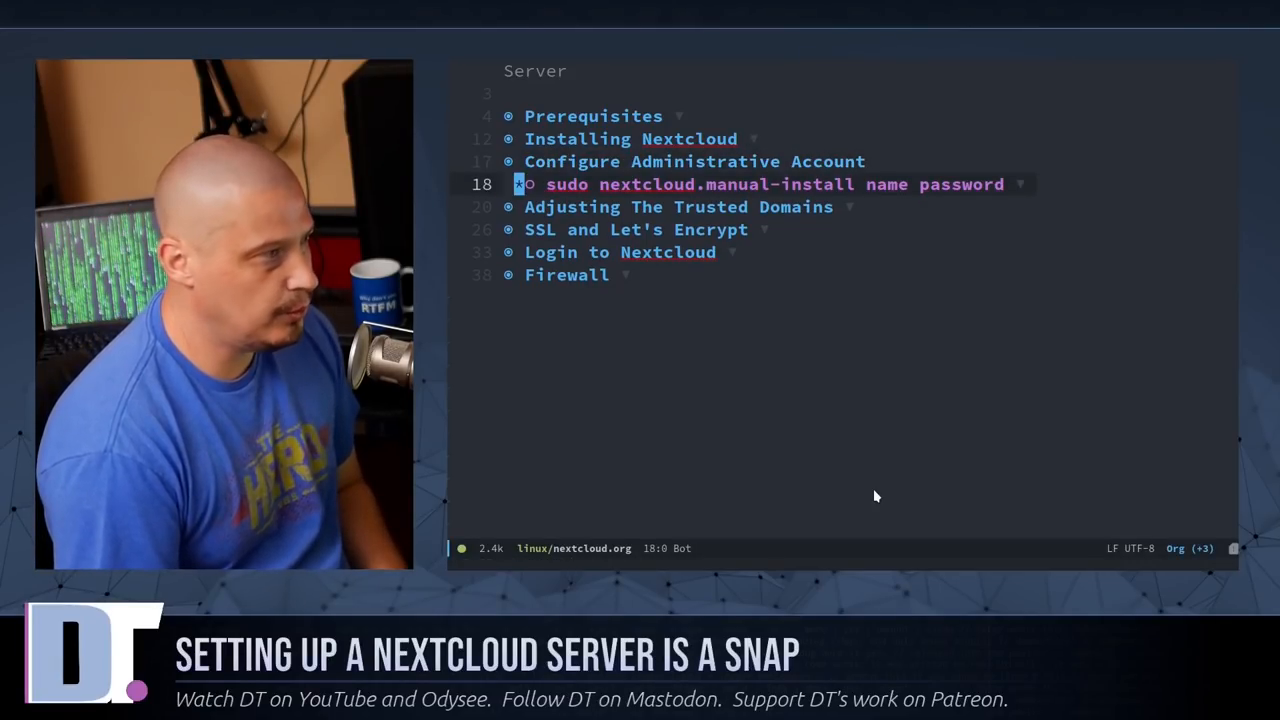
{"action": "left_click", "coordinate": [522, 184]}
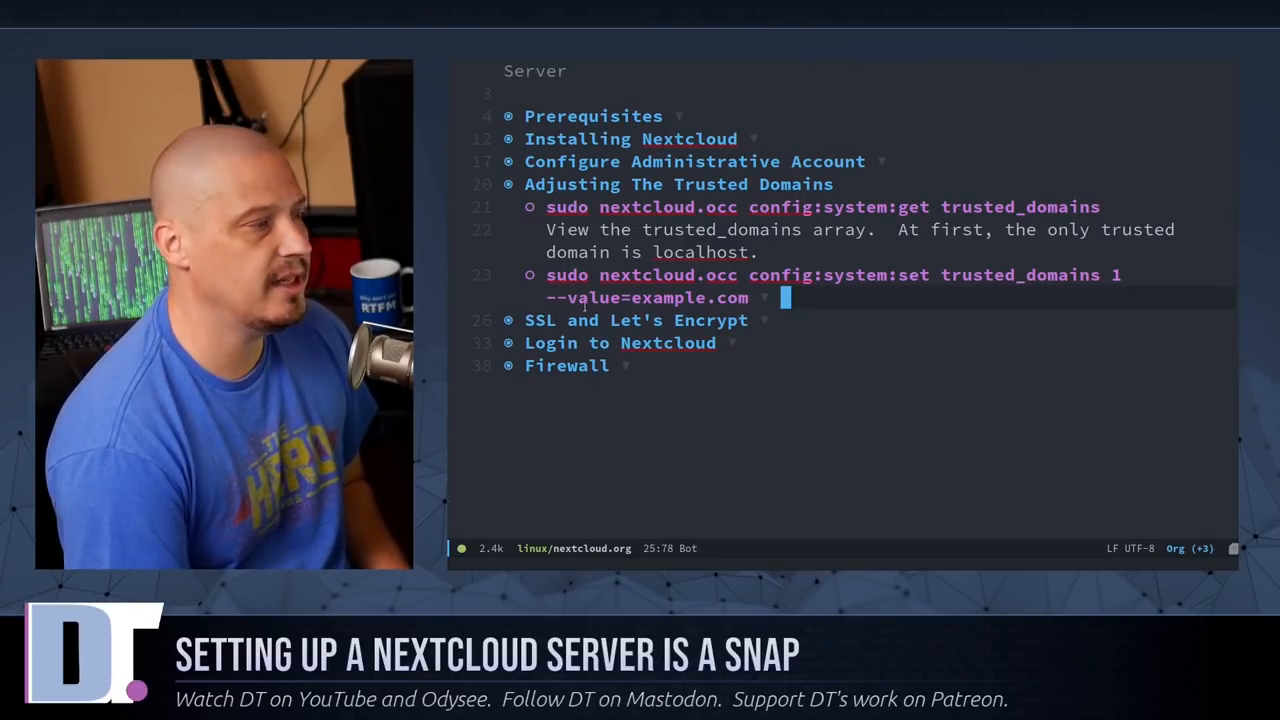
{"action": "mouse_move", "coordinate": [840, 402]}
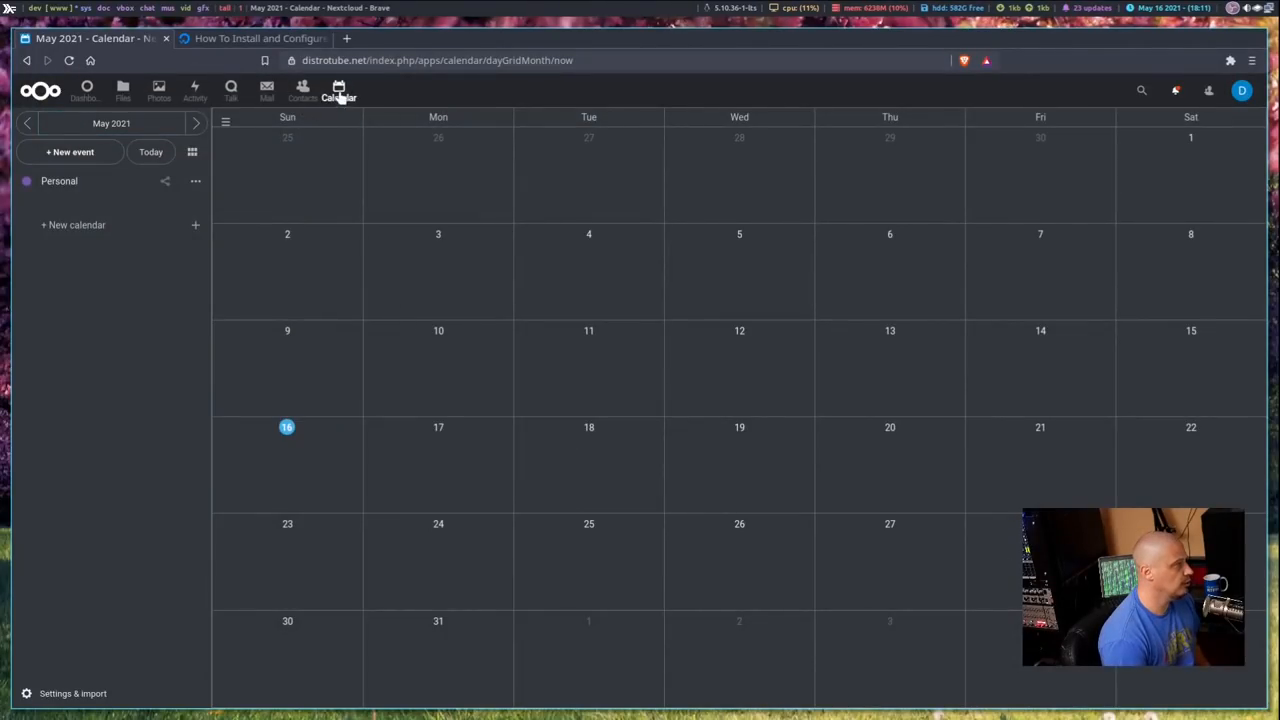
{"action": "mouse_move", "coordinate": [302, 90]}
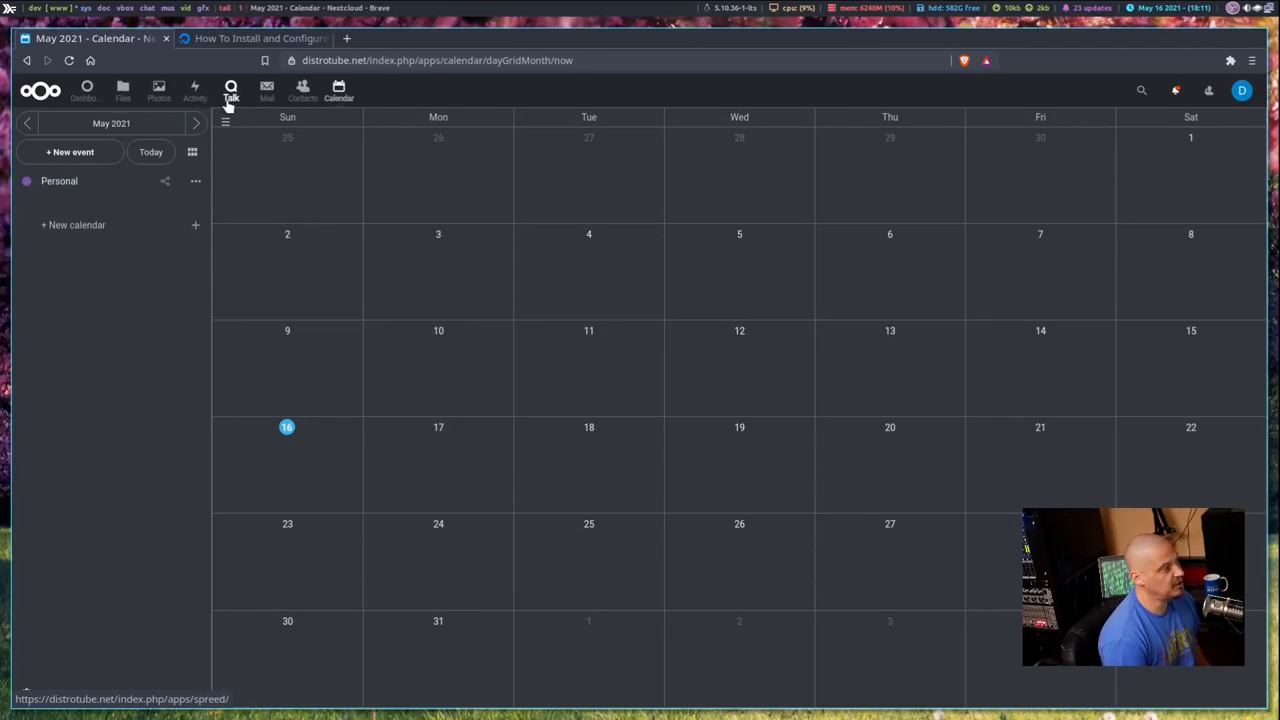
{"action": "mouse_move", "coordinate": [338, 90]}
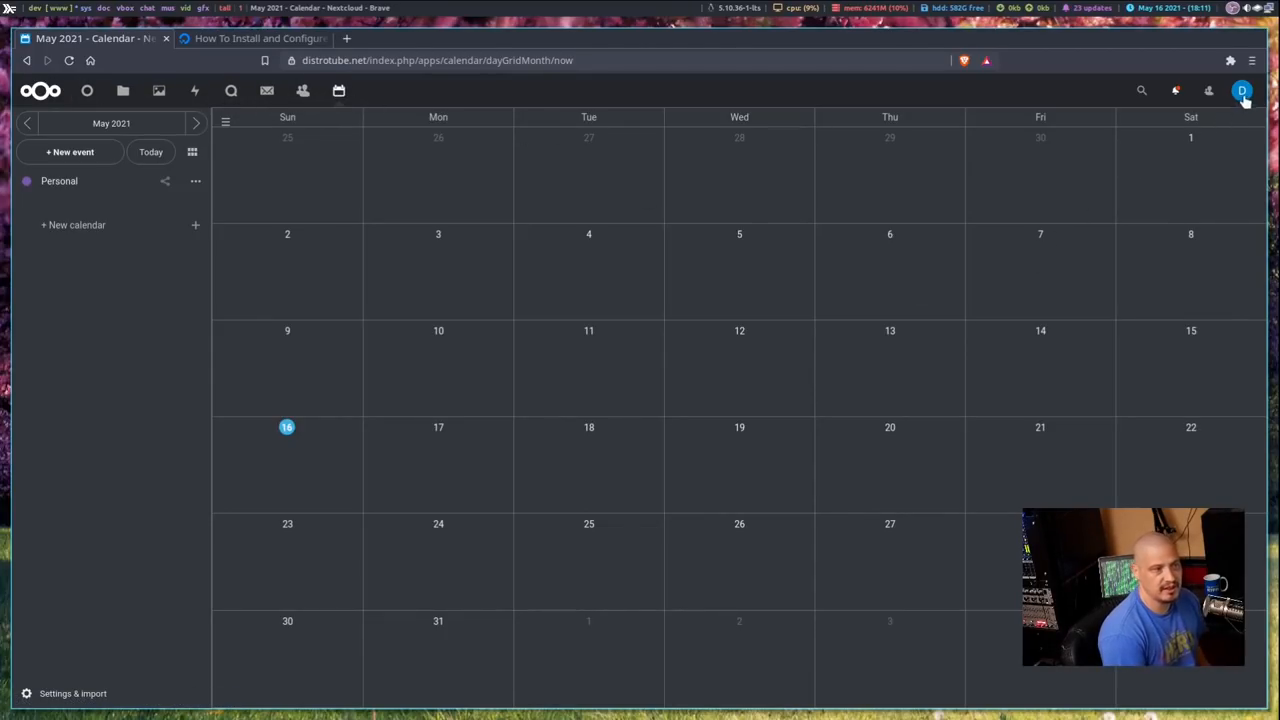
- From the avatar menu reach Apps management, view Active apps, then the App bundles list
{"action": "left_click", "coordinate": [1241, 91]}
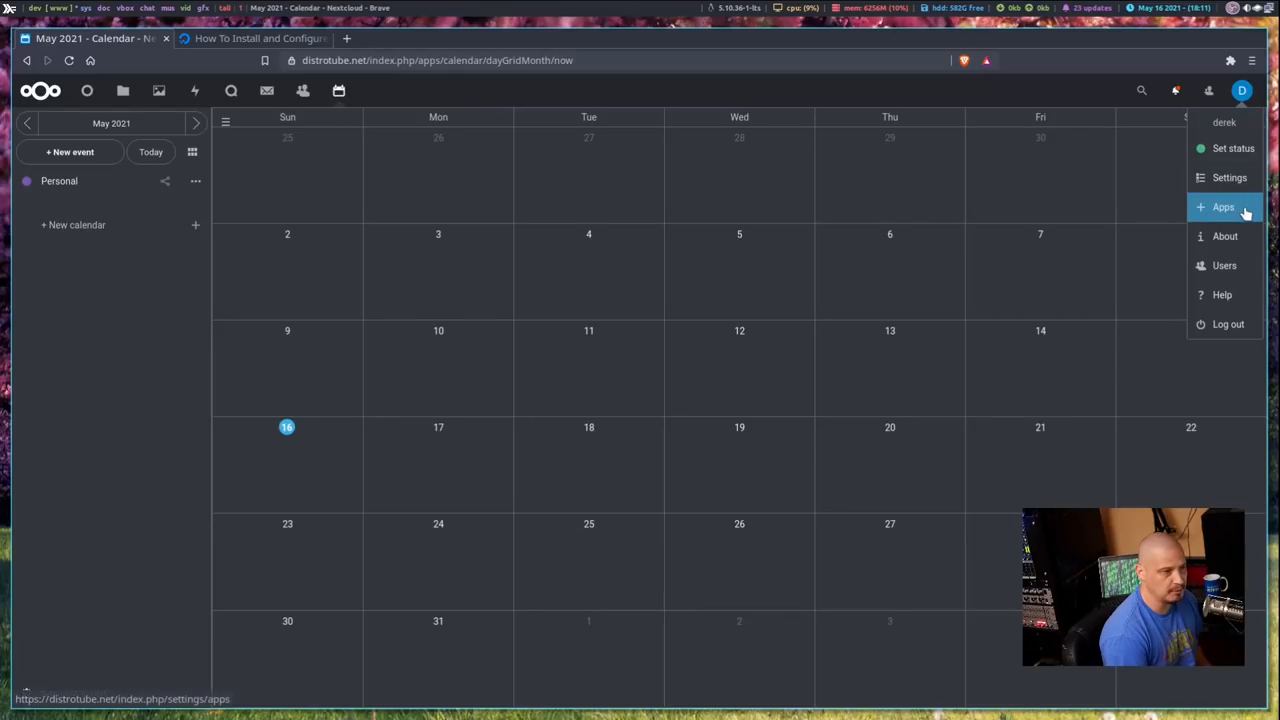
{"action": "left_click", "coordinate": [1223, 207]}
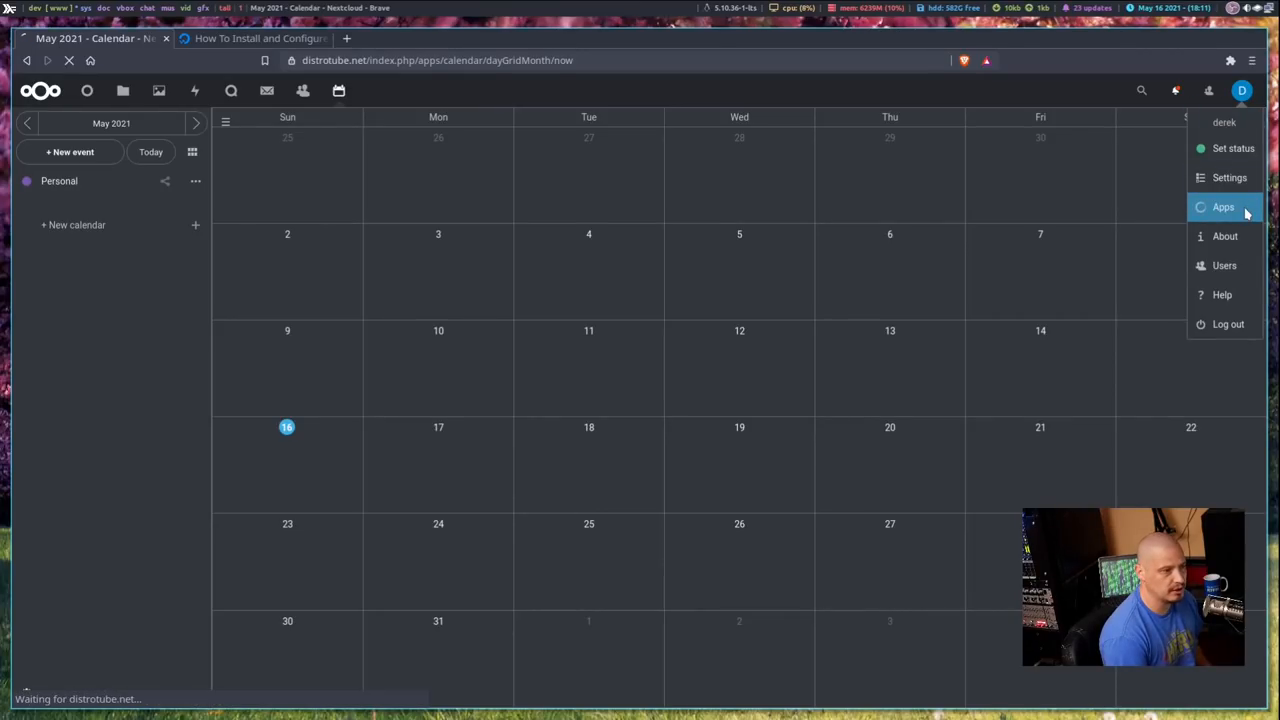
{"action": "left_click", "coordinate": [1222, 207]}
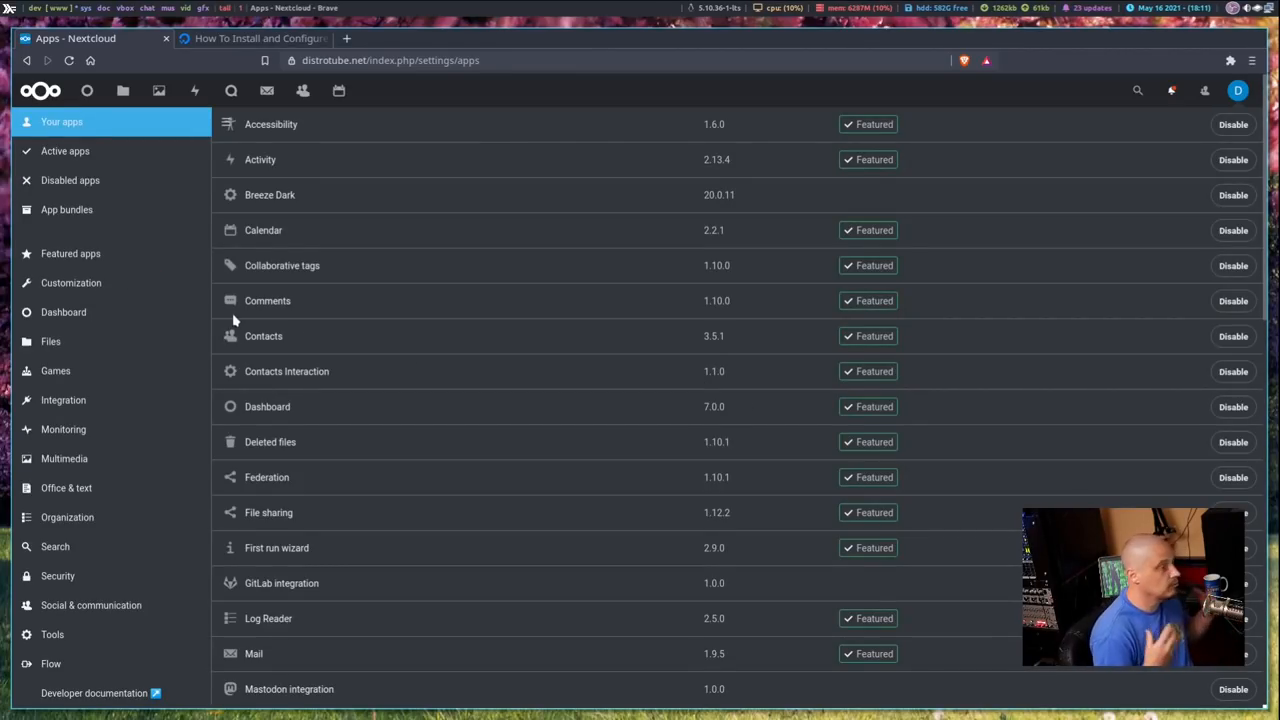
{"action": "left_click", "coordinate": [65, 151]}
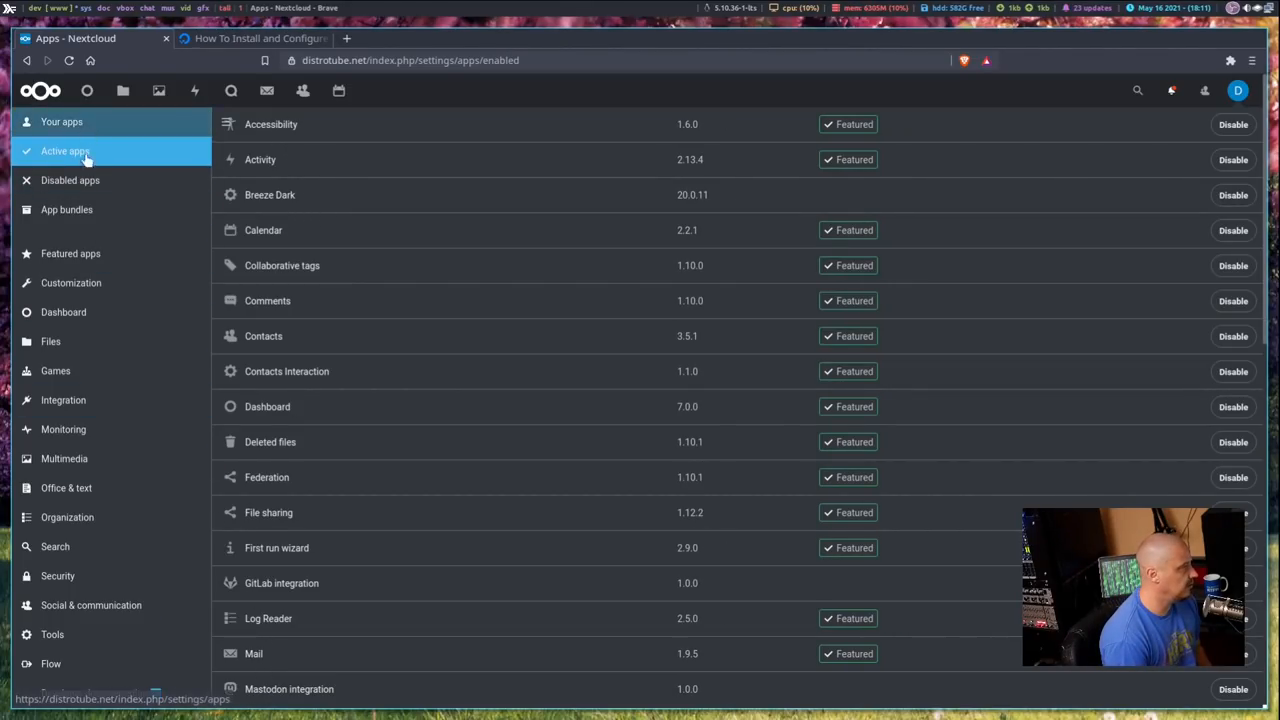
{"action": "left_click", "coordinate": [67, 209]}
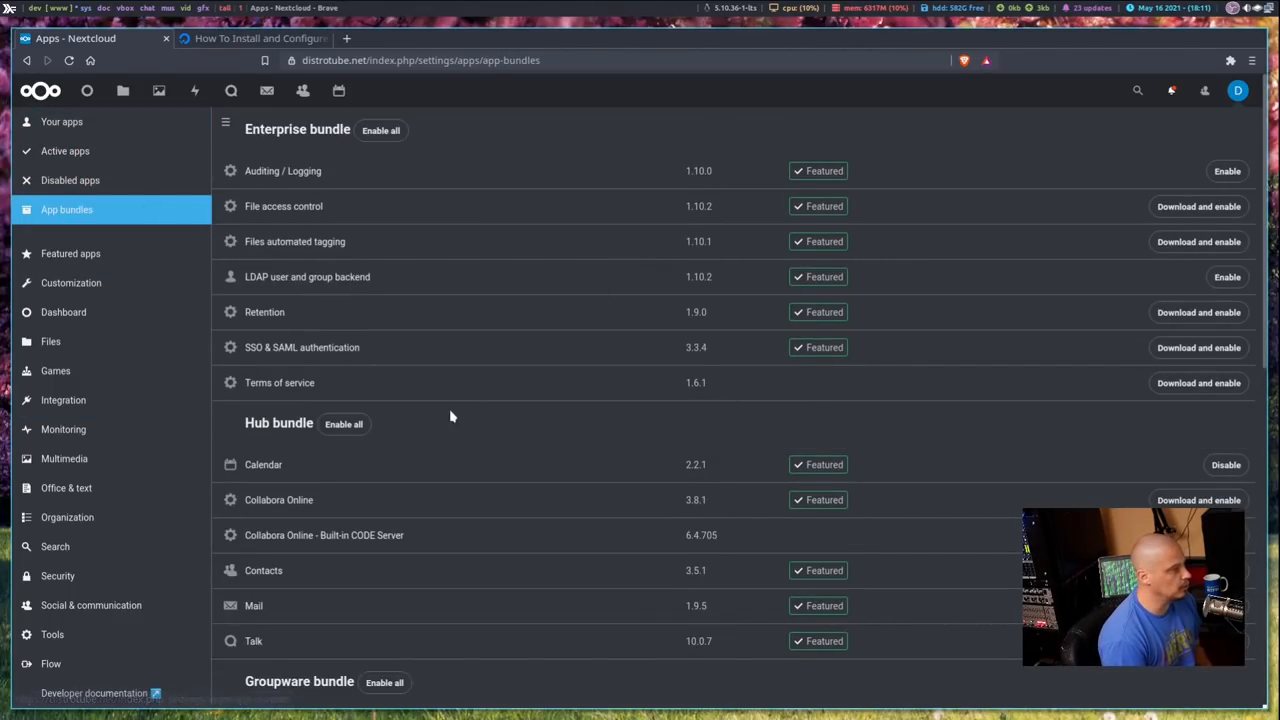
{"action": "mouse_move", "coordinate": [424, 435]}
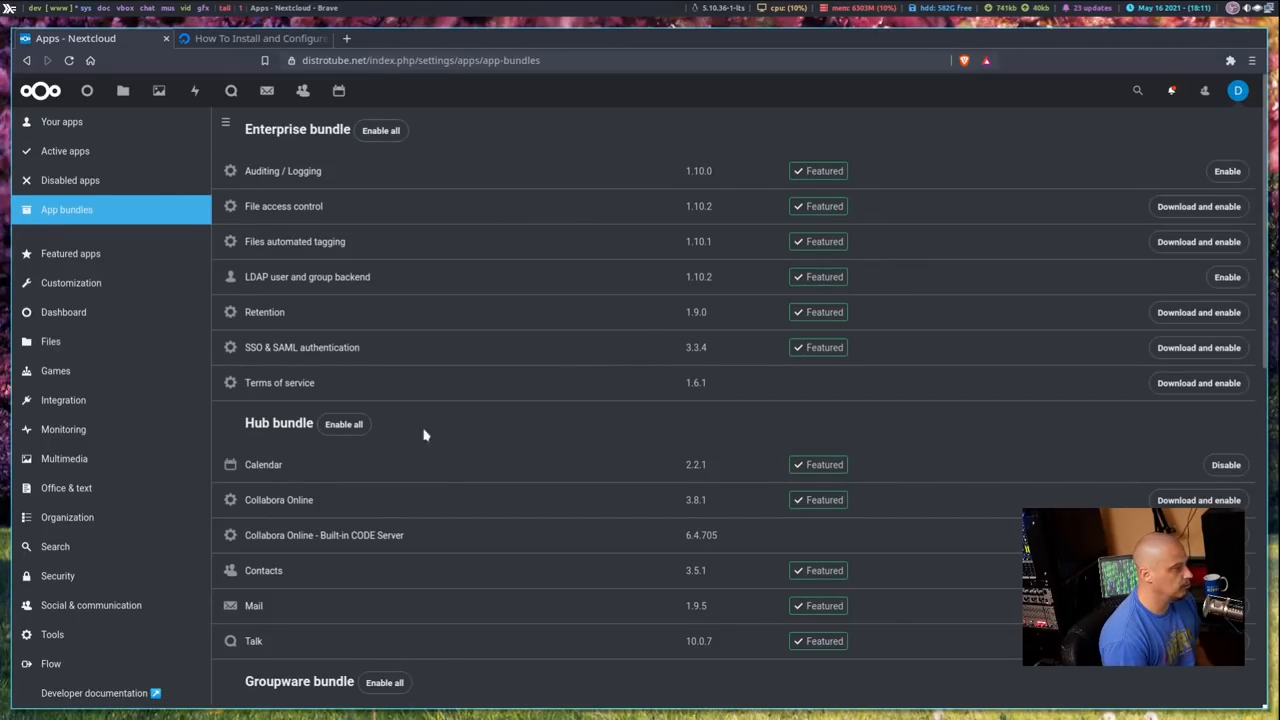
{"action": "mouse_move", "coordinate": [330, 360]}
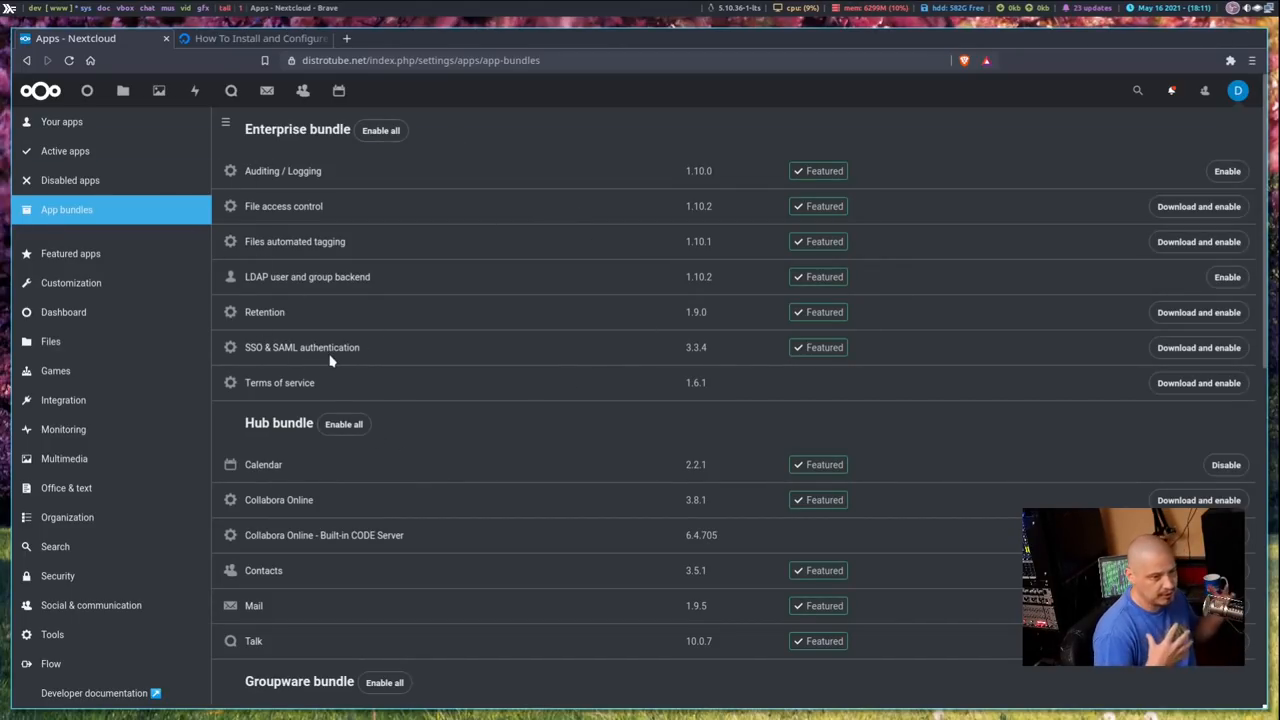
{"action": "mouse_move", "coordinate": [308, 309]}
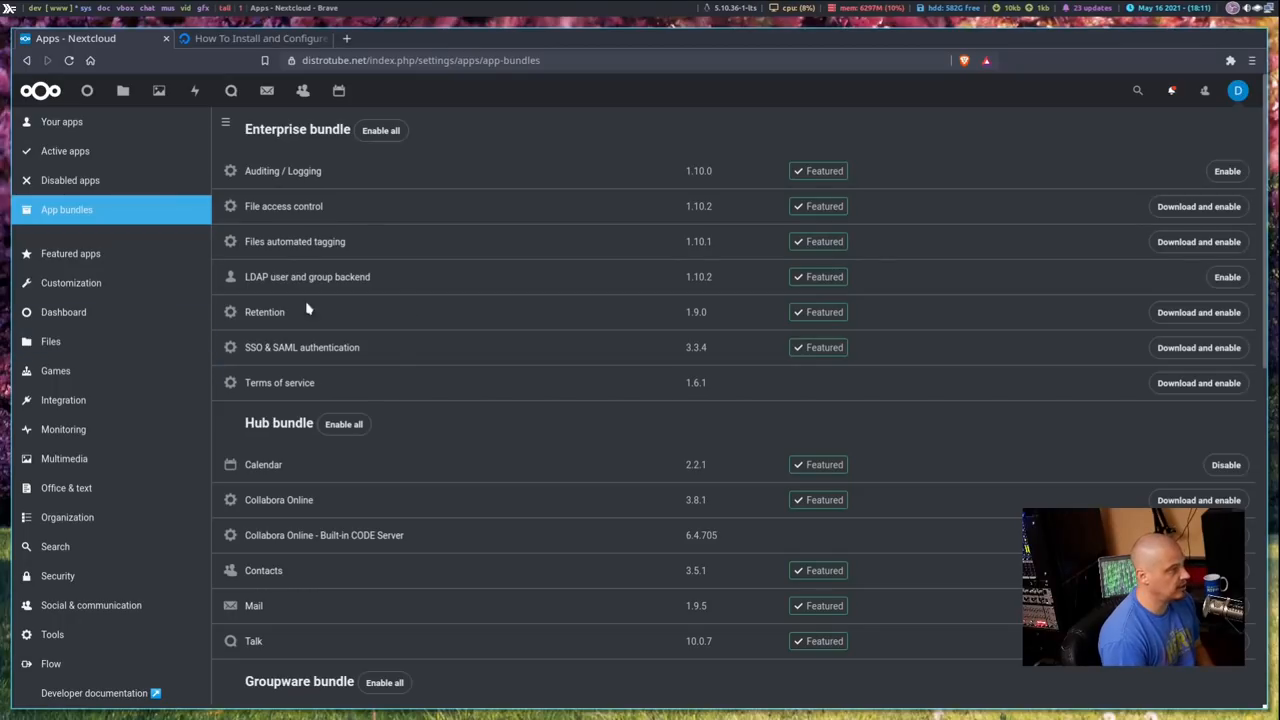
{"action": "scroll", "scroll_direction": "down", "scroll_amount": 3}
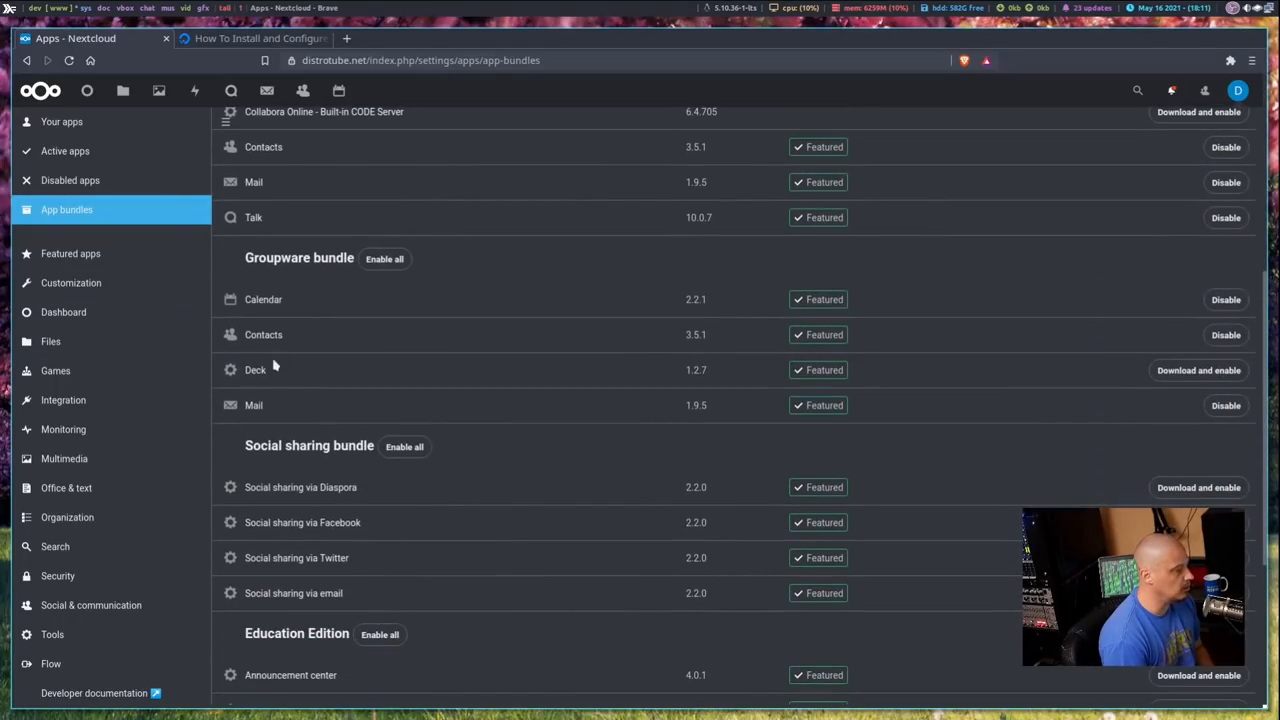
{"action": "scroll", "scroll_direction": "down", "scroll_amount": 3}
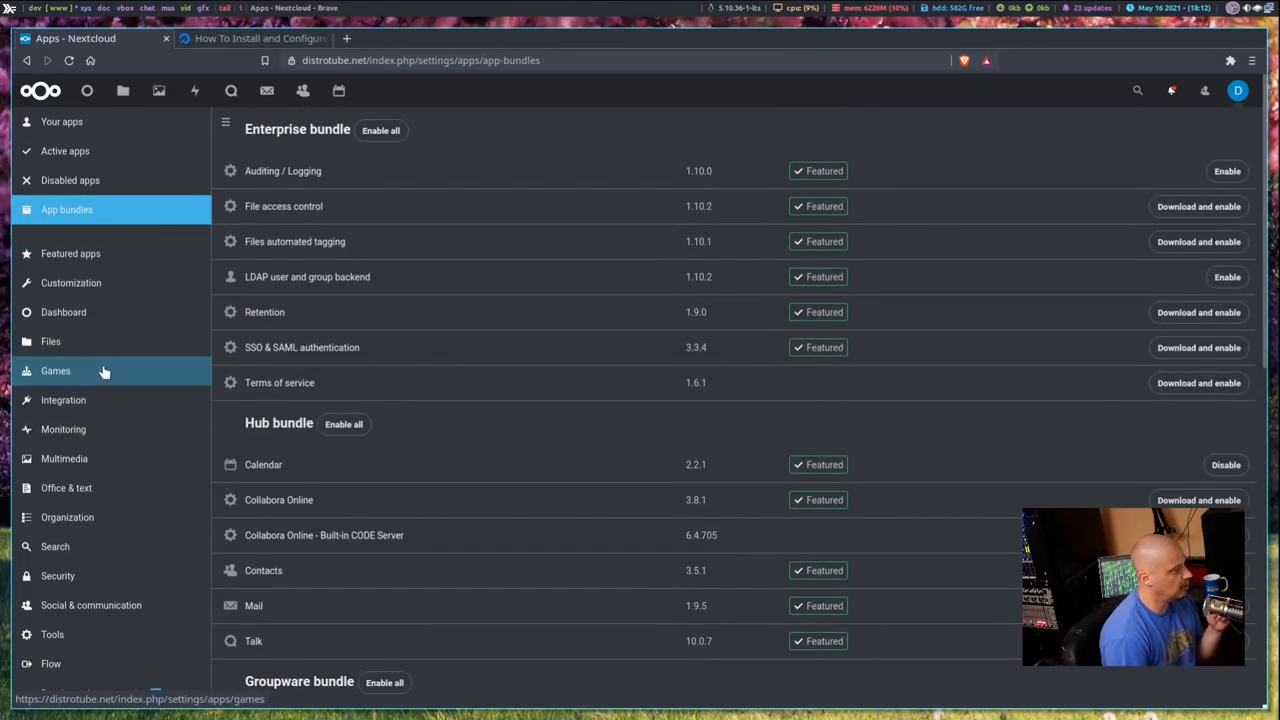
{"action": "mouse_move", "coordinate": [139, 363]}
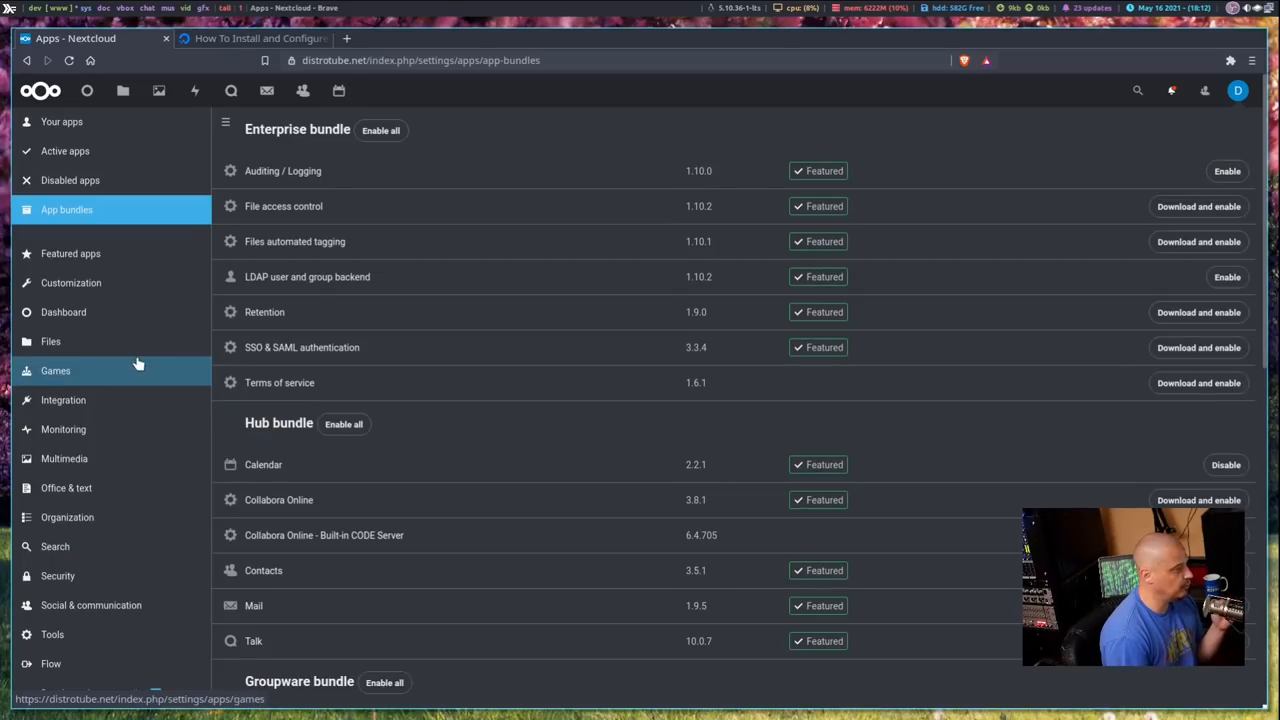
- Browse the Games, Customization and Integration app store categories
{"action": "left_click", "coordinate": [55, 370]}
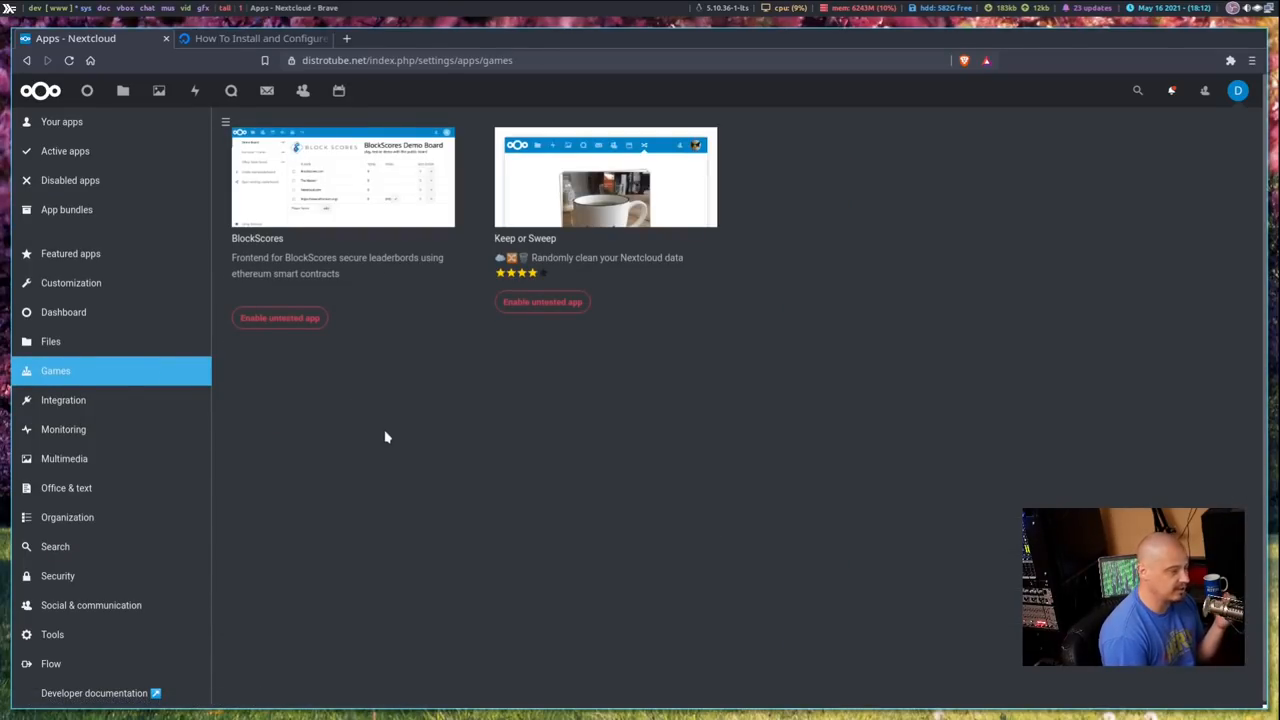
{"action": "mouse_move", "coordinate": [461, 513]}
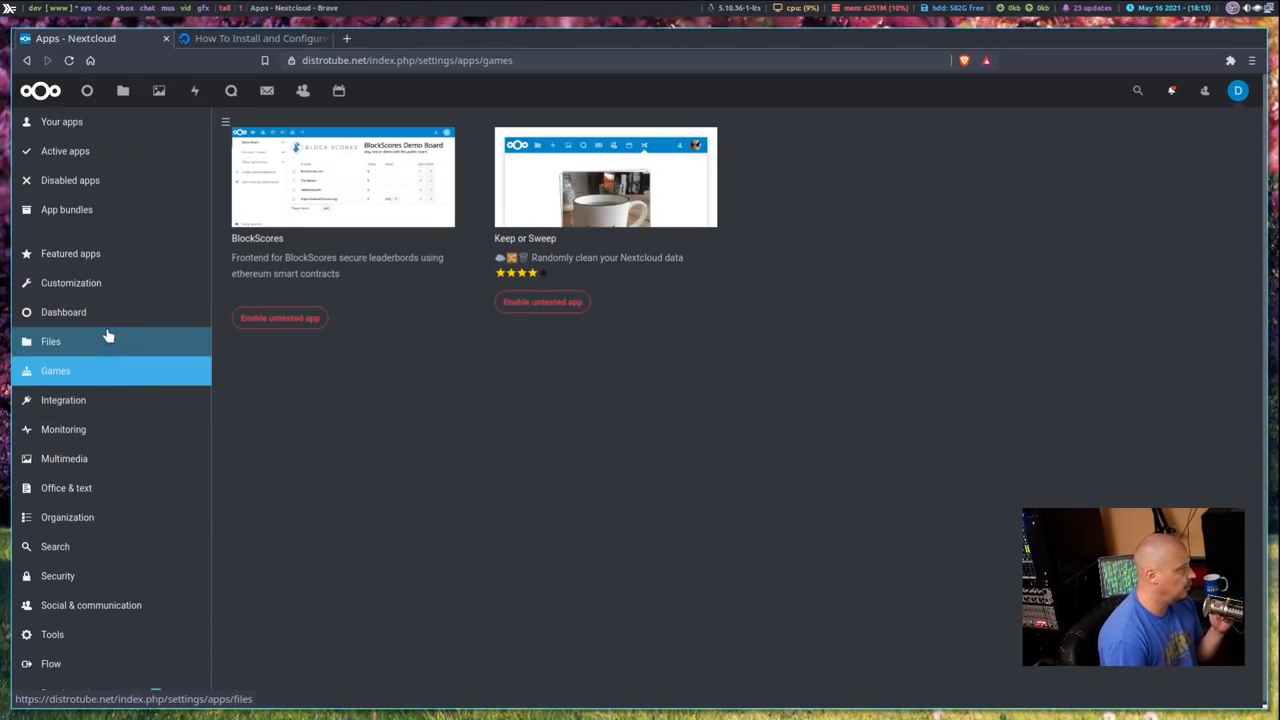
{"action": "left_click", "coordinate": [71, 283]}
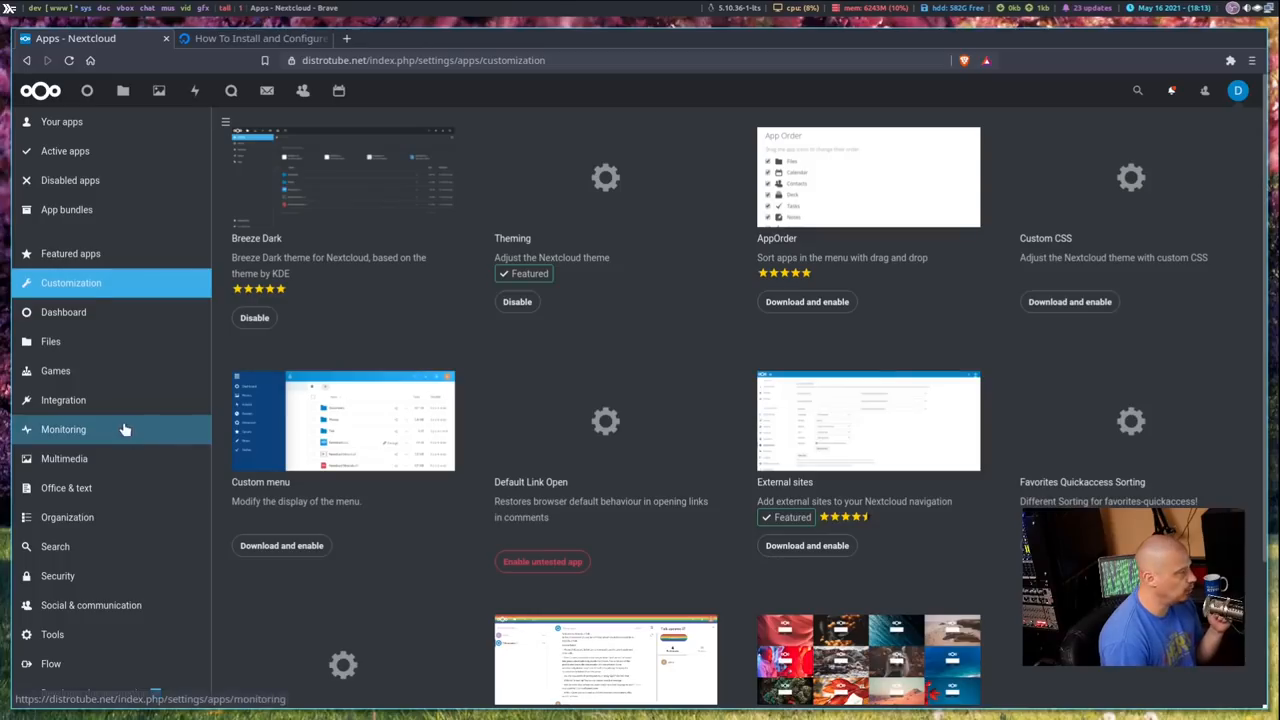
{"action": "mouse_move", "coordinate": [66, 488]}
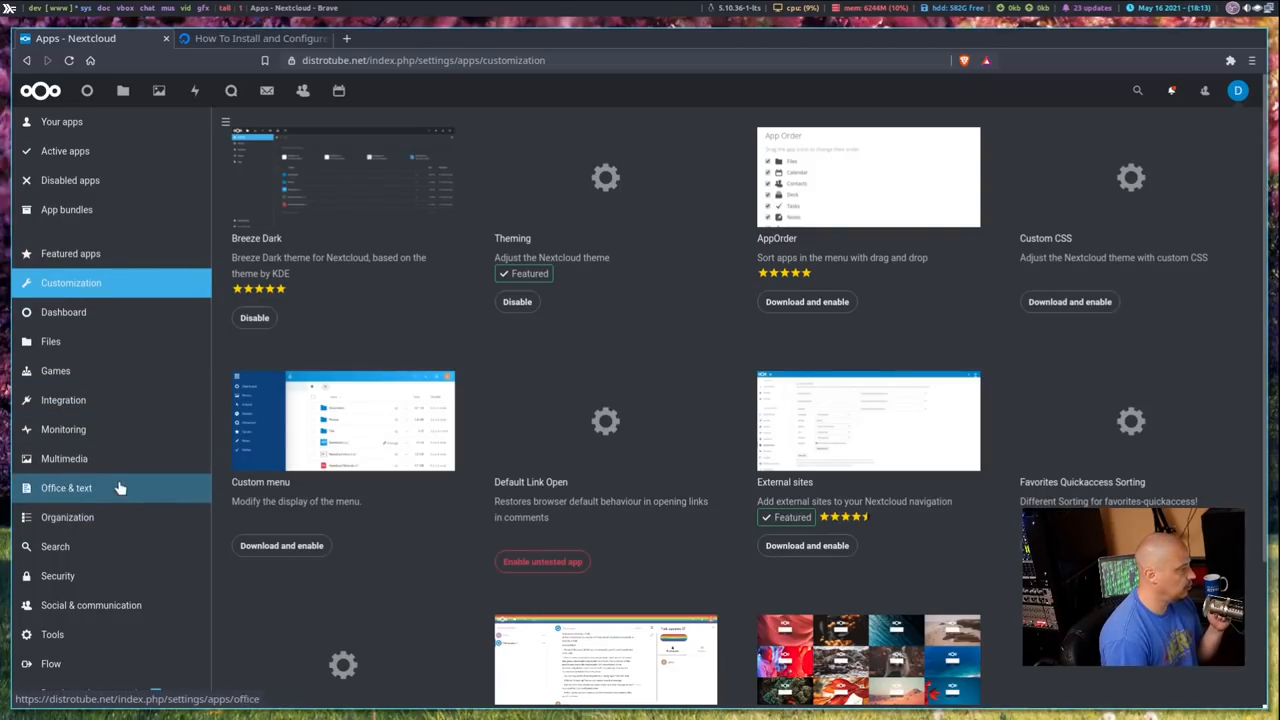
{"action": "left_click", "coordinate": [63, 400]}
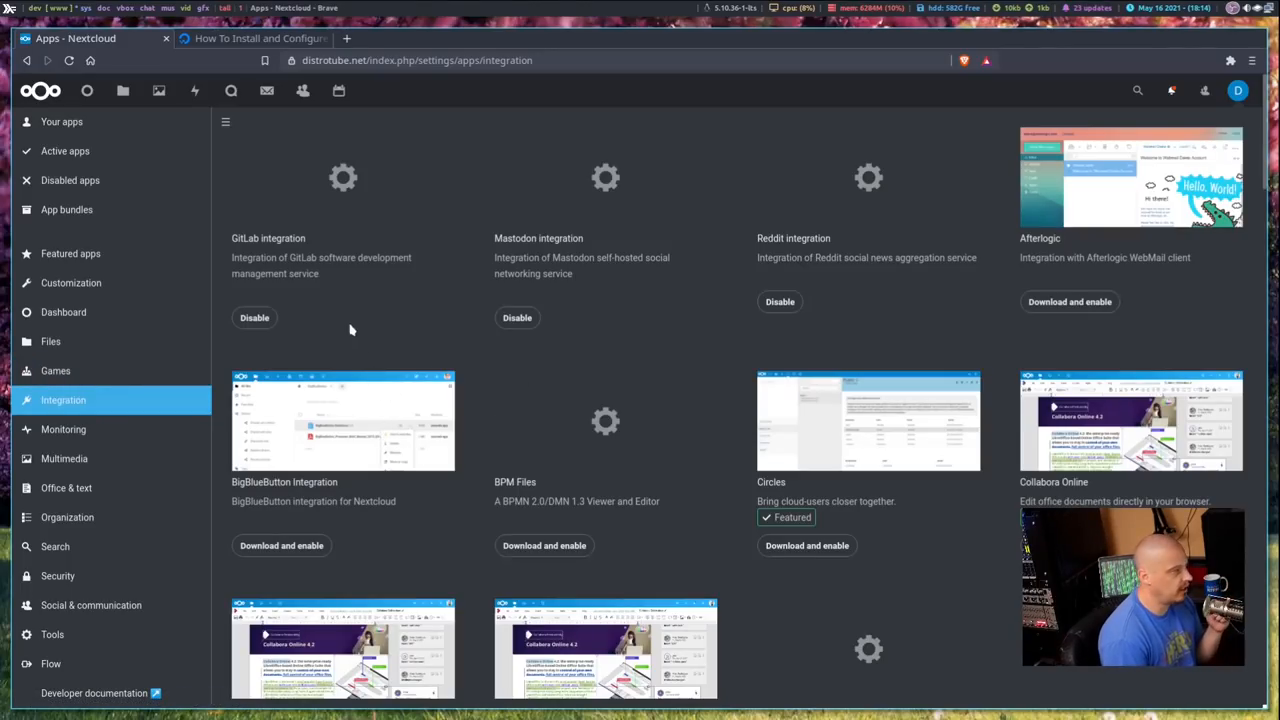
{"action": "mouse_move", "coordinate": [565, 267]}
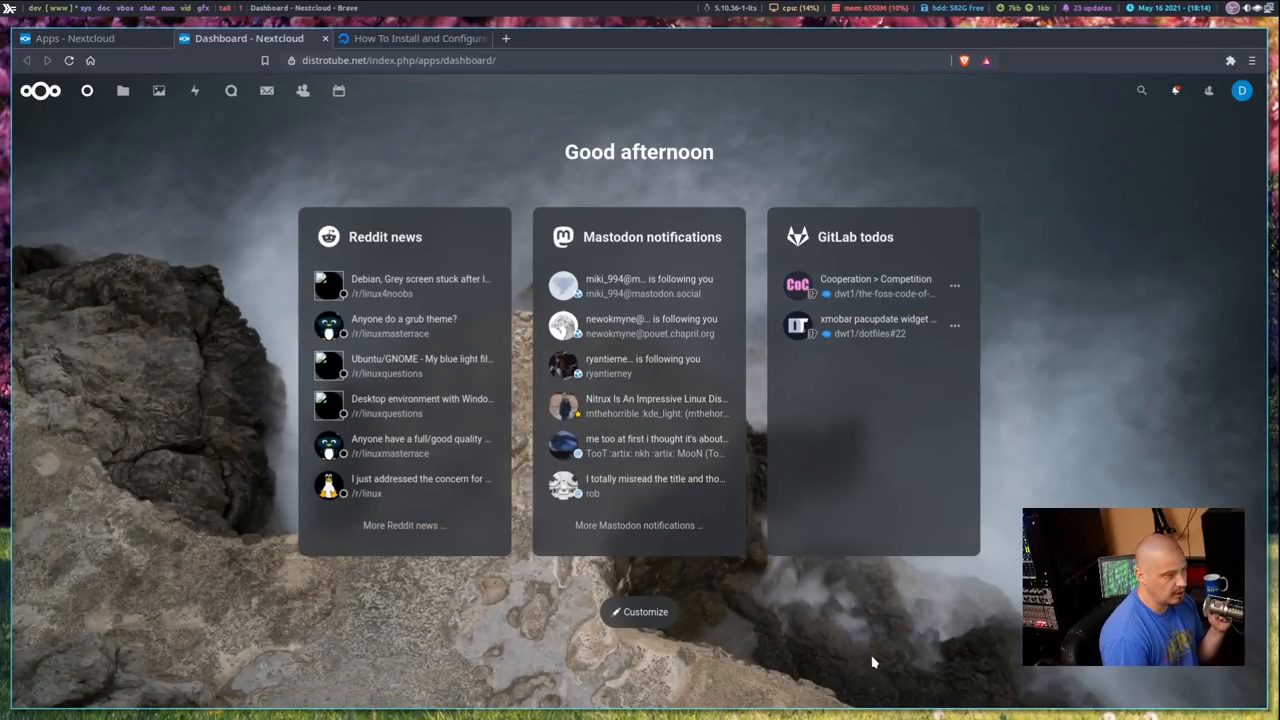
{"action": "mouse_move", "coordinate": [680, 637]}
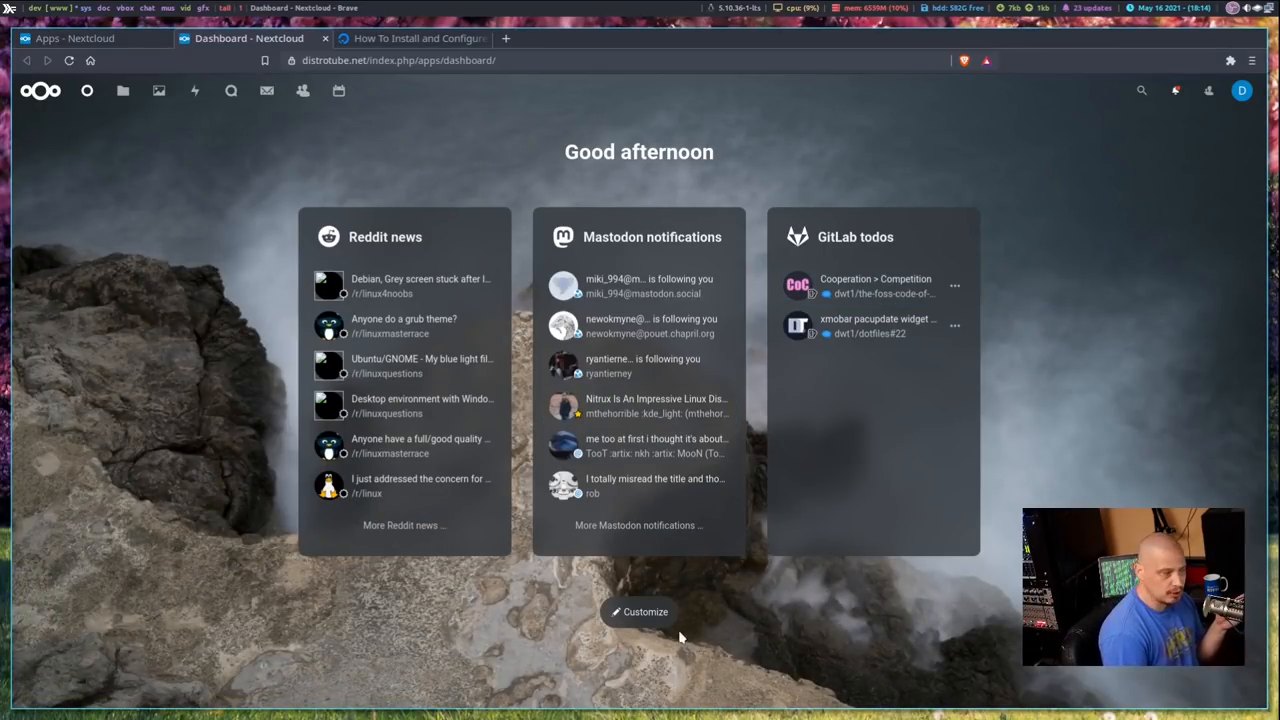
- View Edit widgets on the dashboard, close it unchanged, and go to Files
{"action": "left_click", "coordinate": [639, 611]}
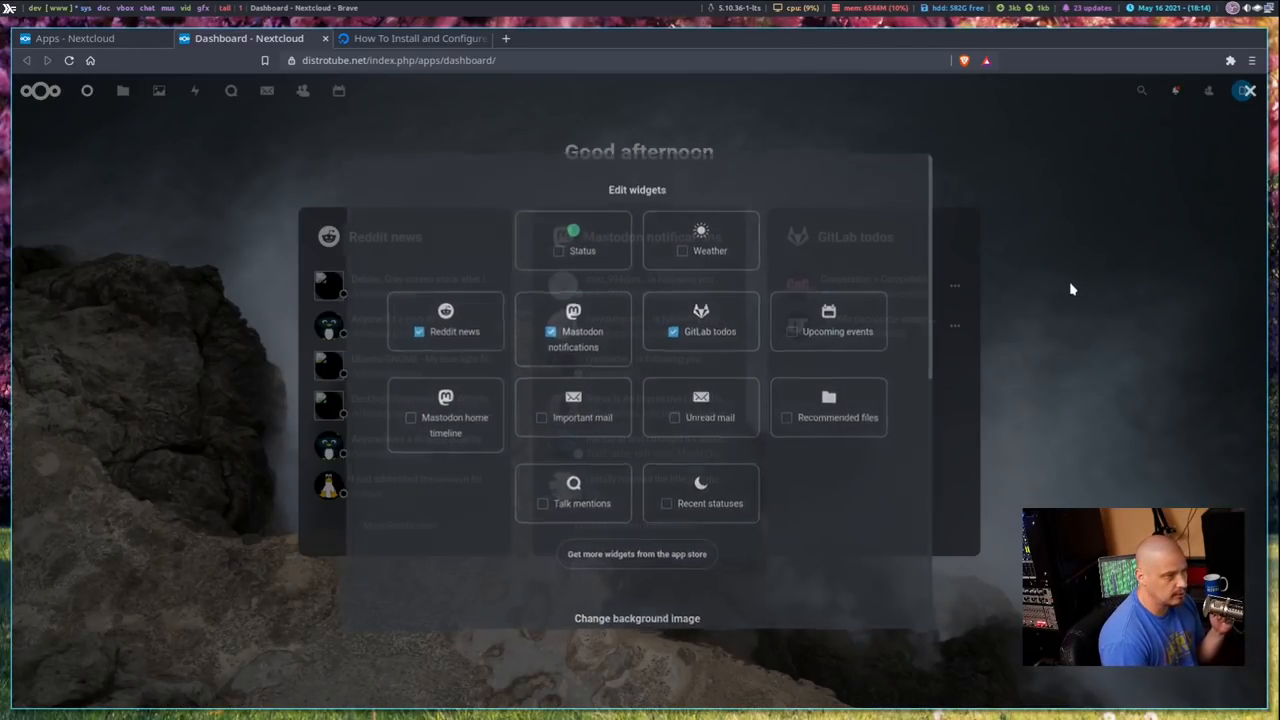
{"action": "left_click", "coordinate": [1072, 289]}
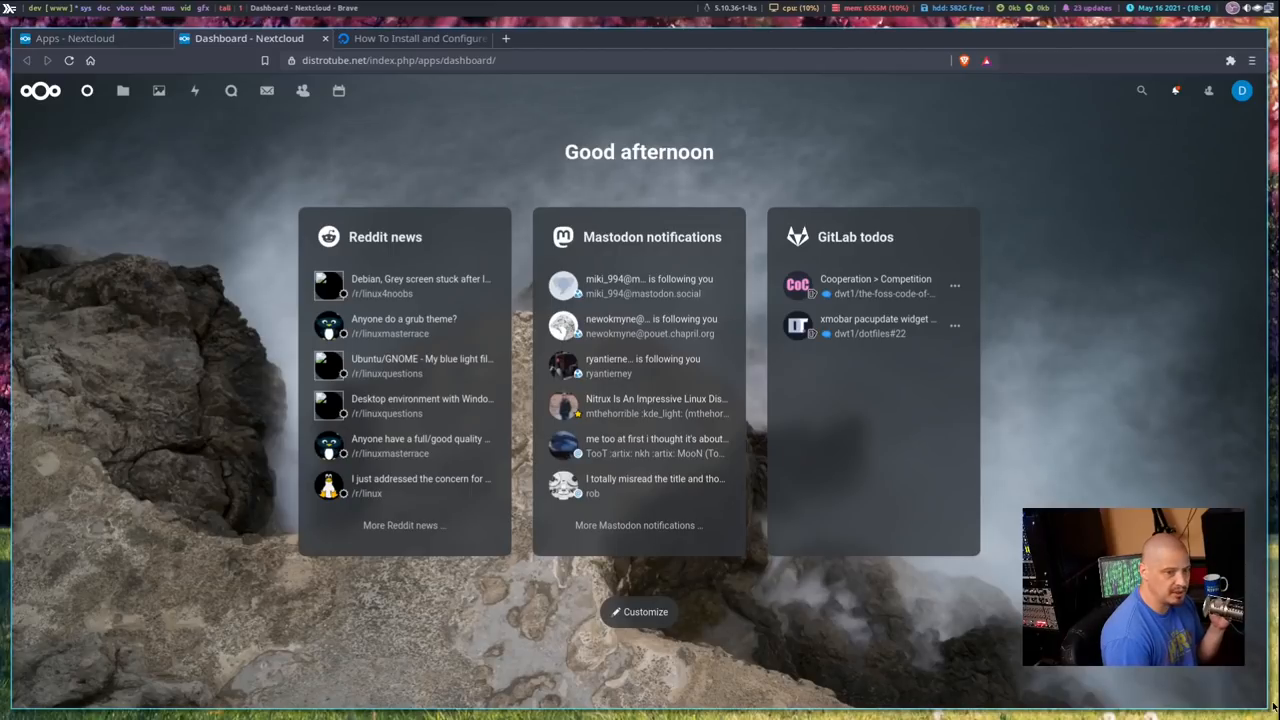
{"action": "mouse_move", "coordinate": [358, 611]}
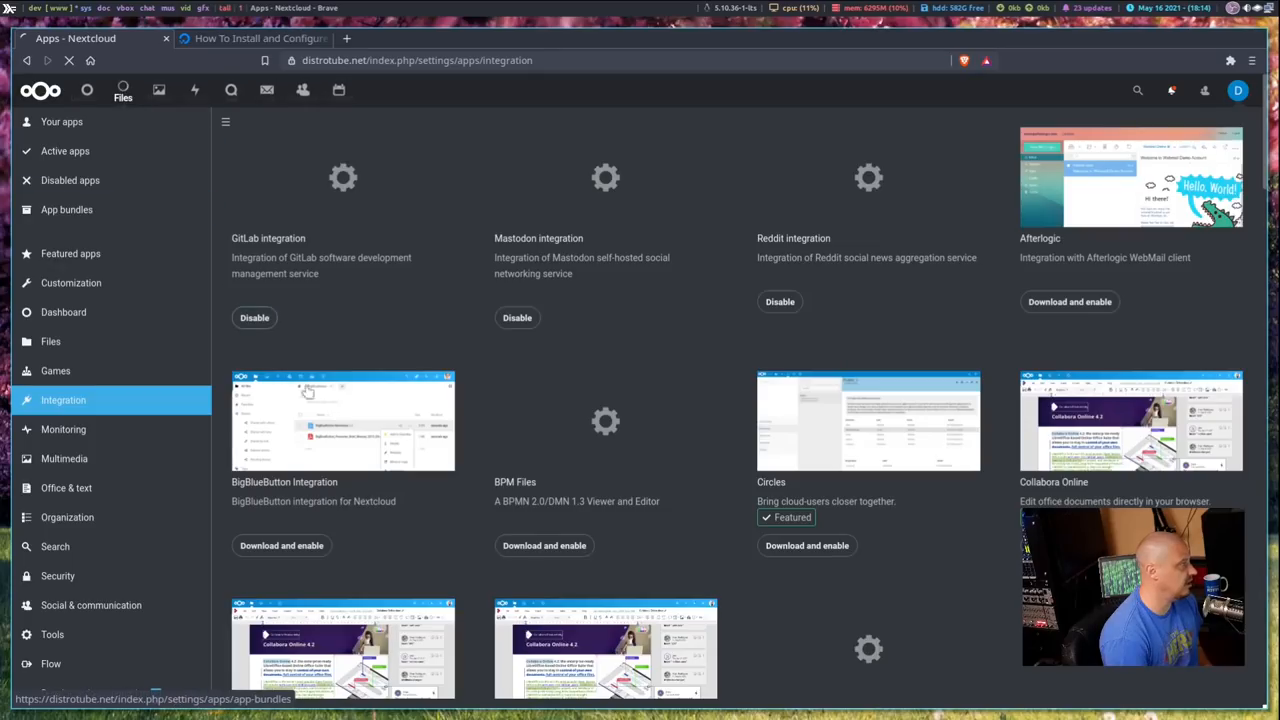
{"action": "left_click", "coordinate": [122, 90]}
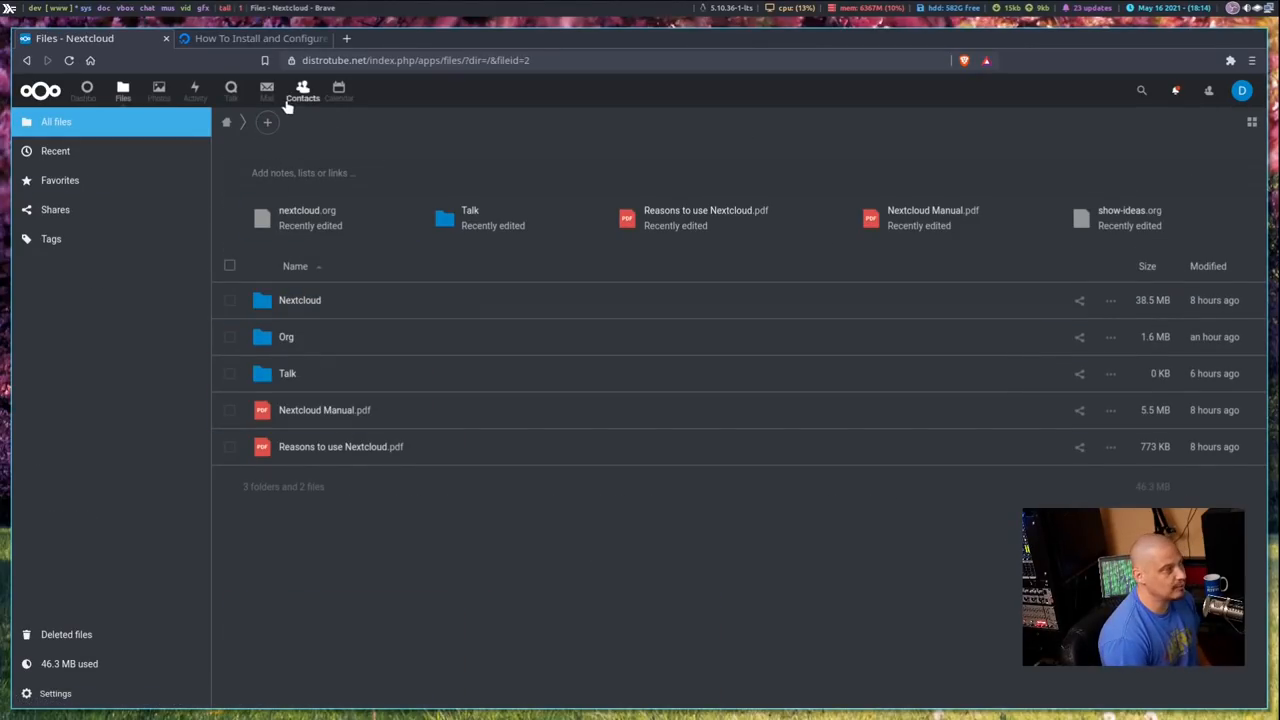
{"action": "mouse_move", "coordinate": [338, 90]}
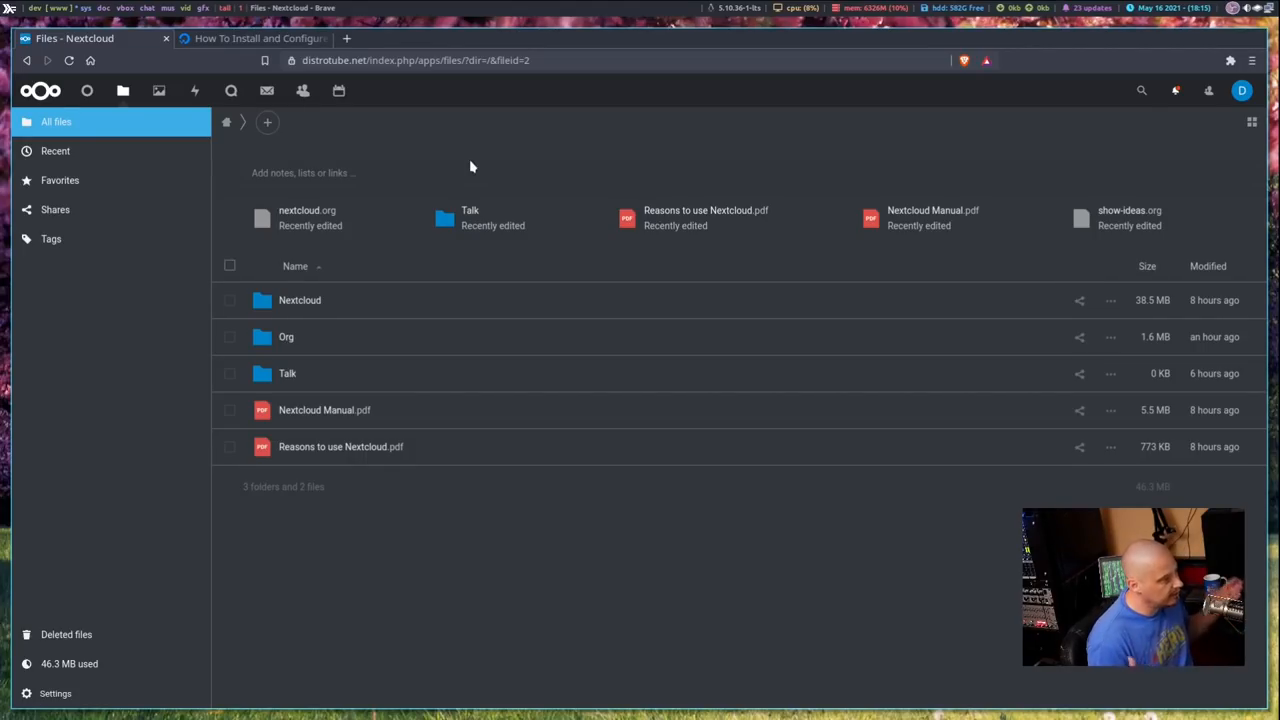
{"action": "mouse_move", "coordinate": [489, 184]}
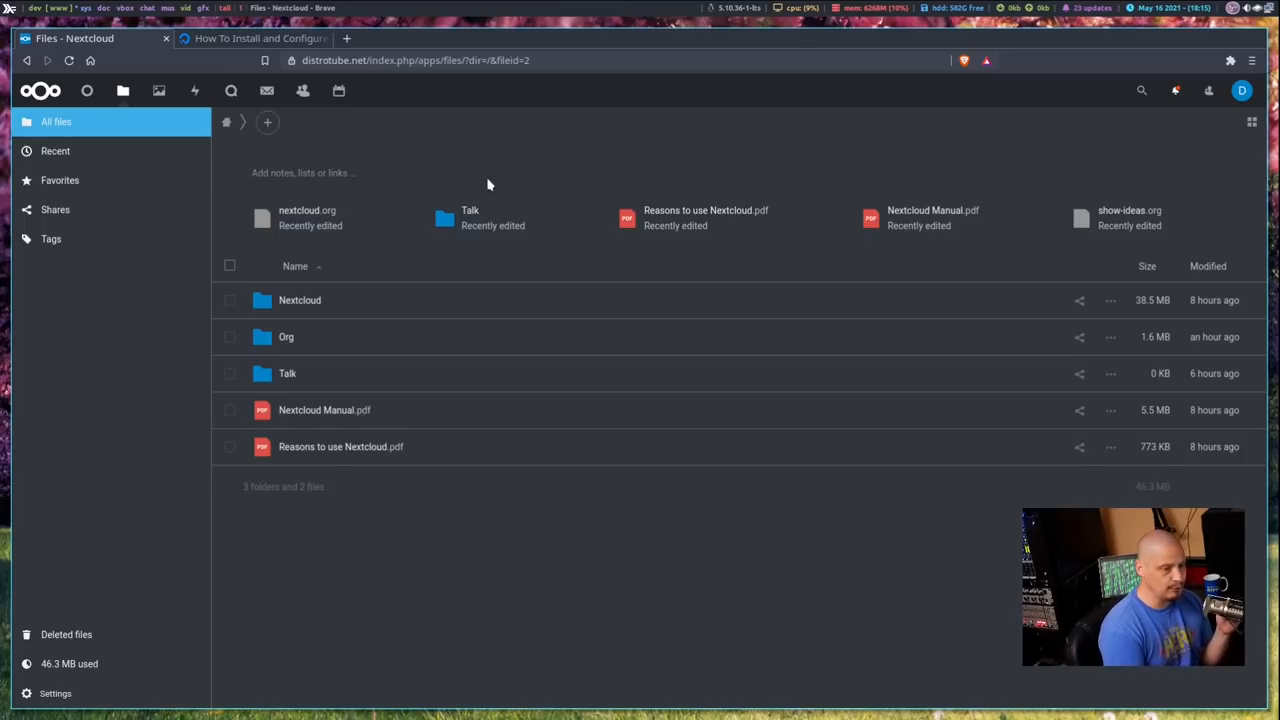
{"action": "mouse_move", "coordinate": [375, 193]}
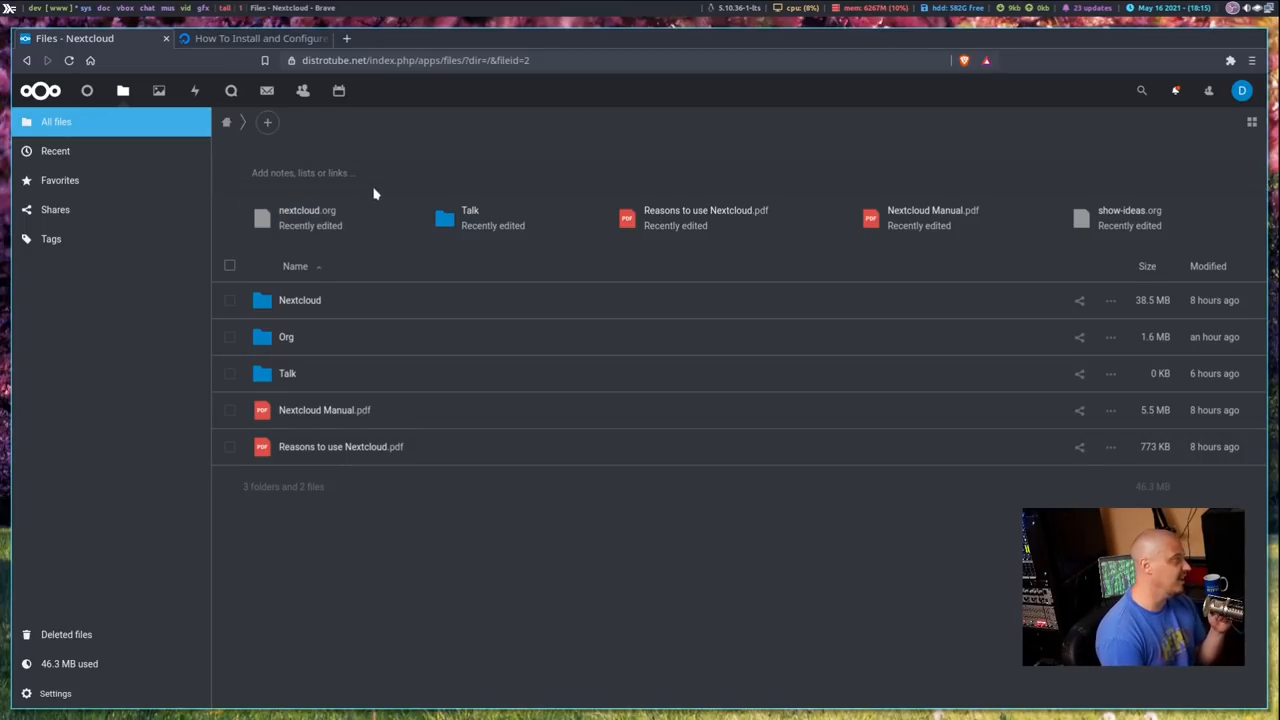
{"action": "mouse_move", "coordinate": [267, 122]}
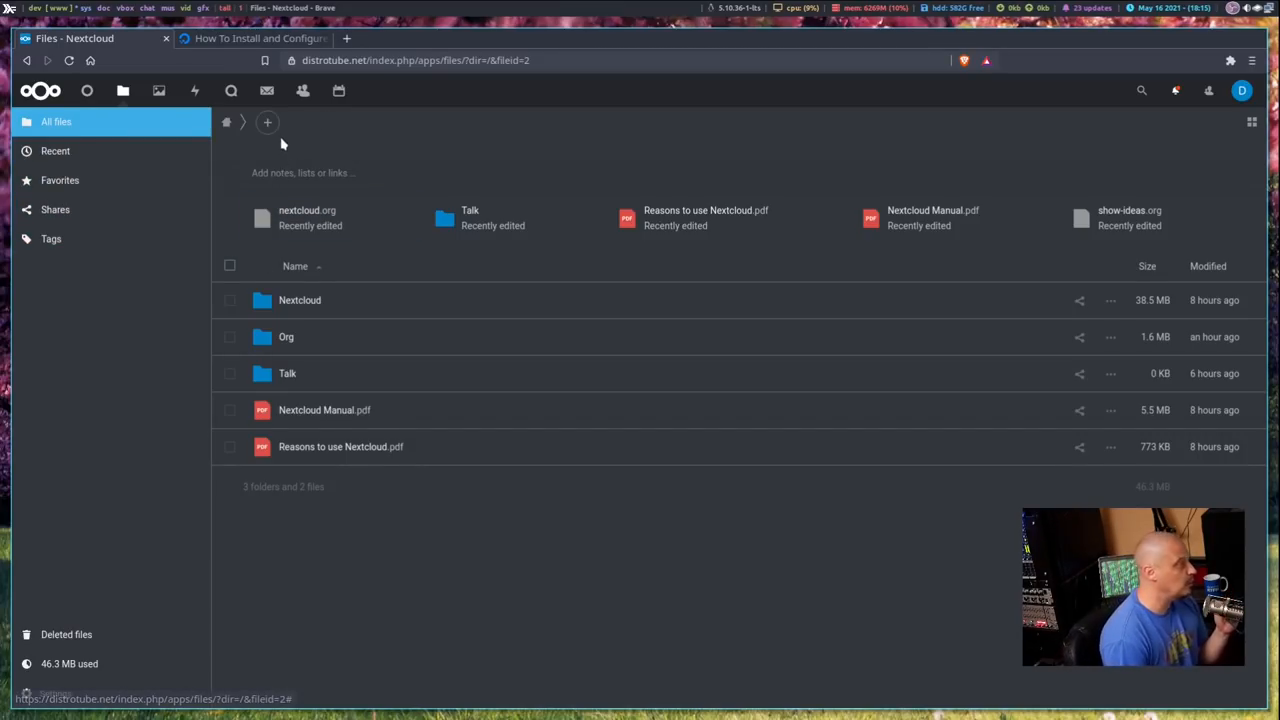
- Go to the Mail app showing the account setup form with the name prefilled
{"action": "left_click", "coordinate": [267, 91]}
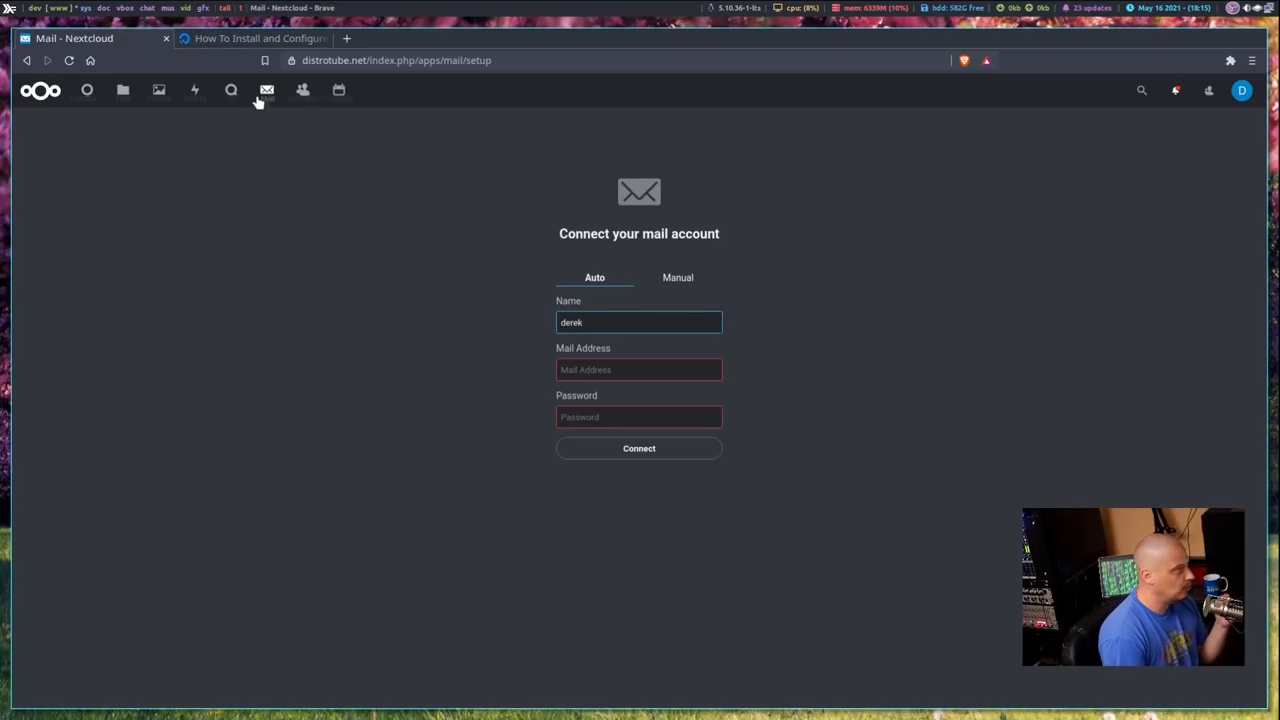
- Return from the Mail setup form to the dashboard via the Nextcloud logo
{"action": "left_click", "coordinate": [86, 90]}
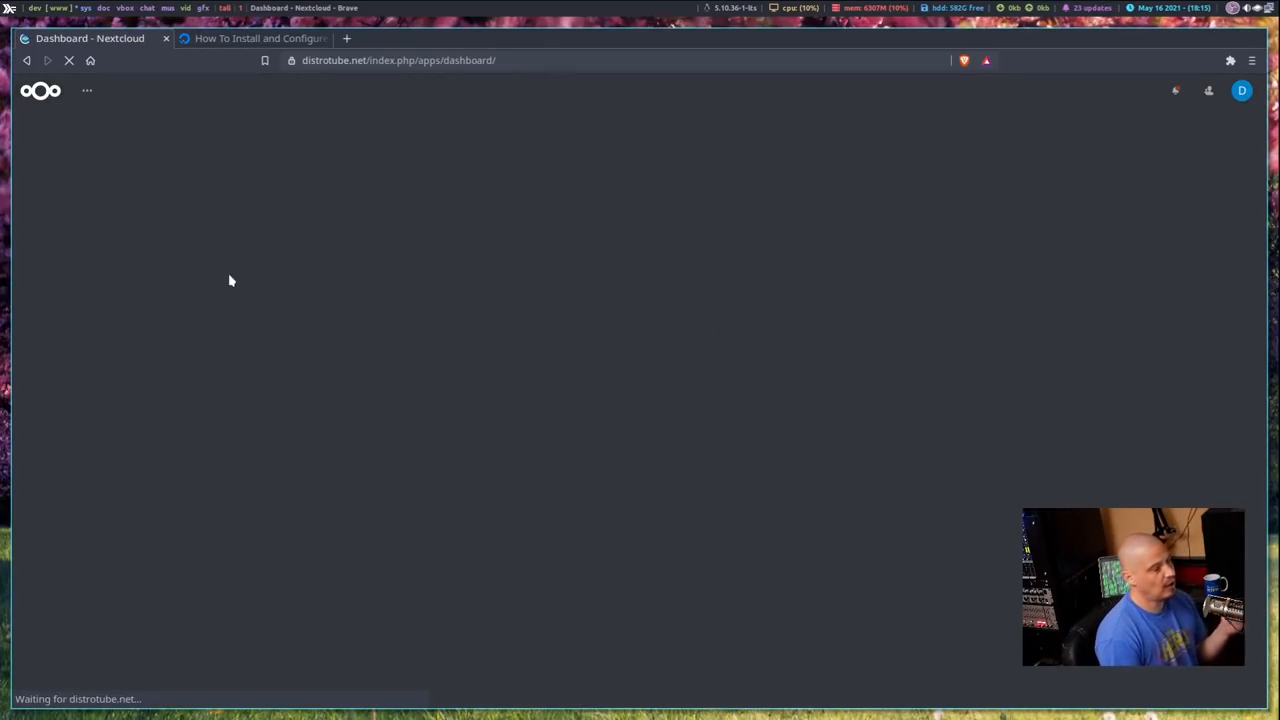